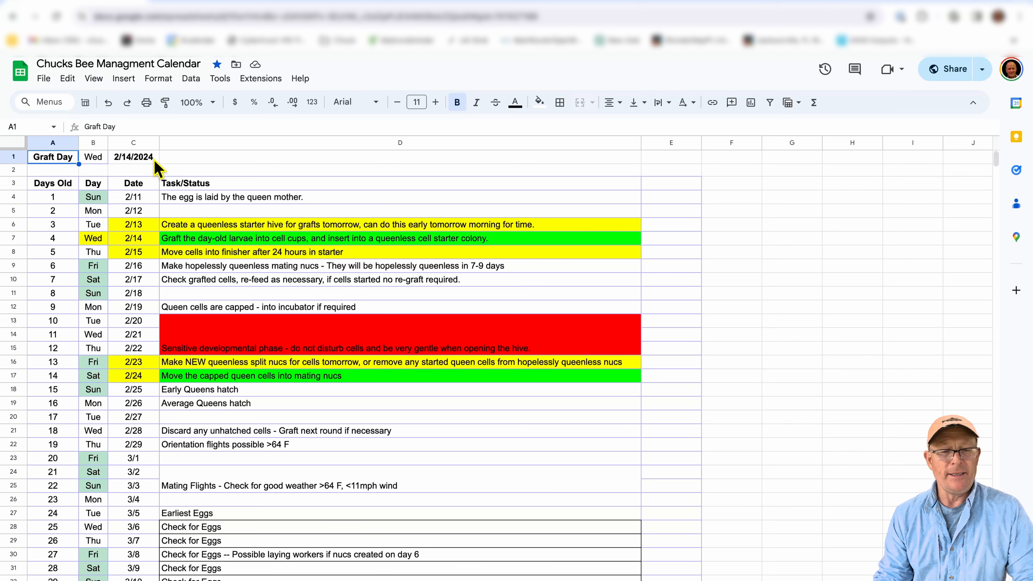
{"action": "mouse_move", "coordinate": [122, 179]}
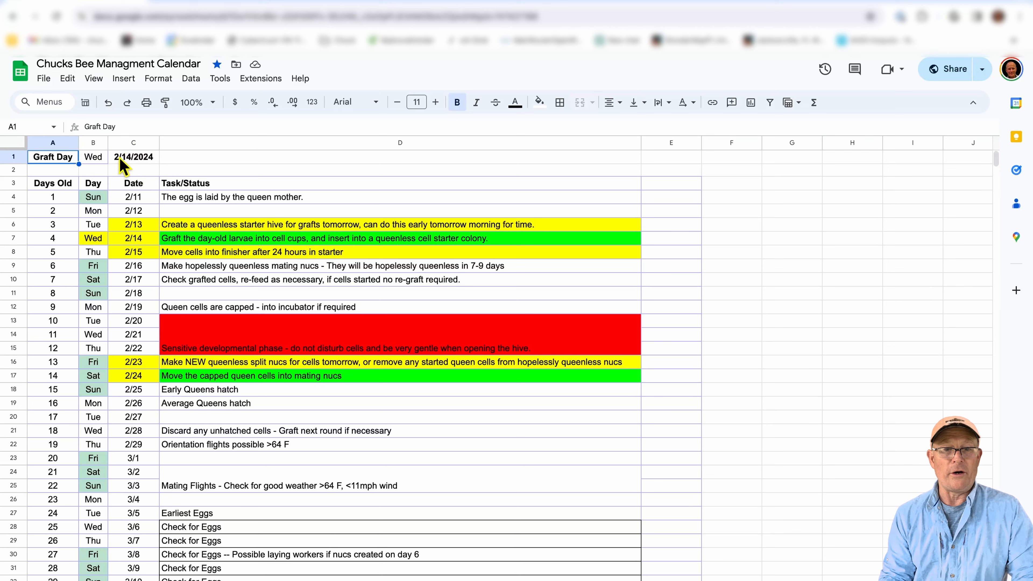
Set Graft Day in C1 to 2/17/2024 and review the recalculated task dates
{"action": "left_click", "coordinate": [133, 156]}
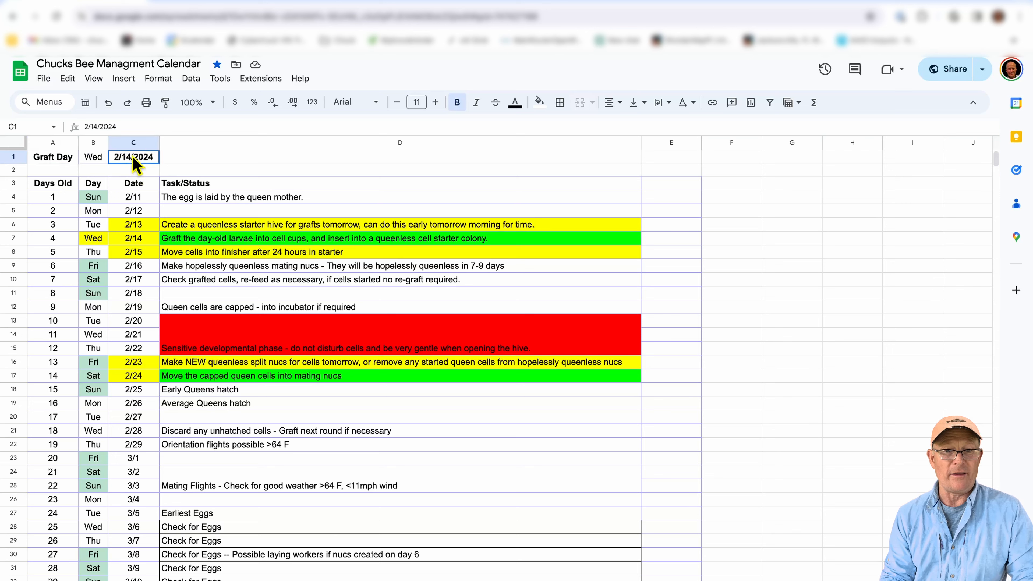
{"action": "type", "text": "2/17/2024"}
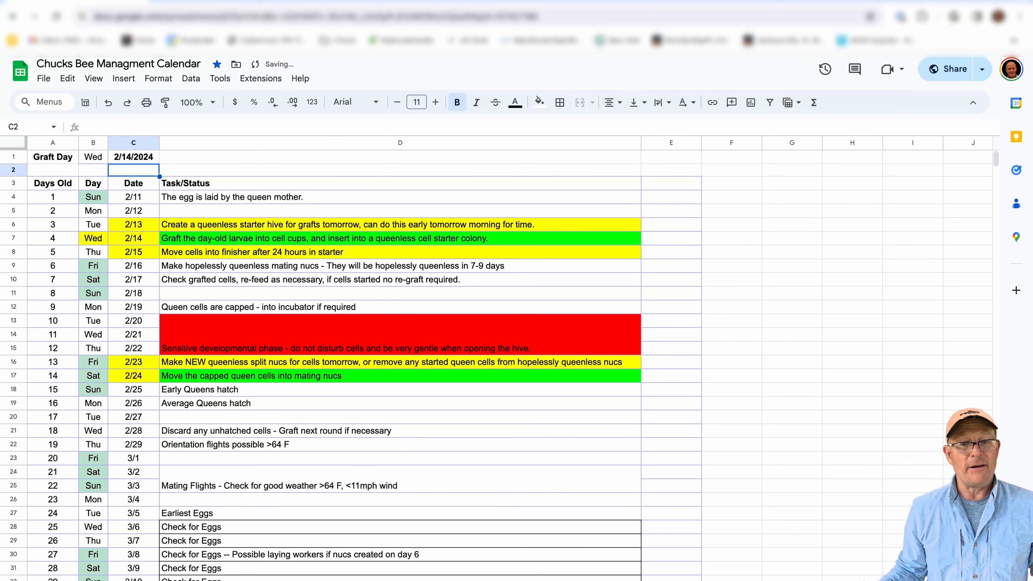
{"action": "mouse_move", "coordinate": [153, 178]}
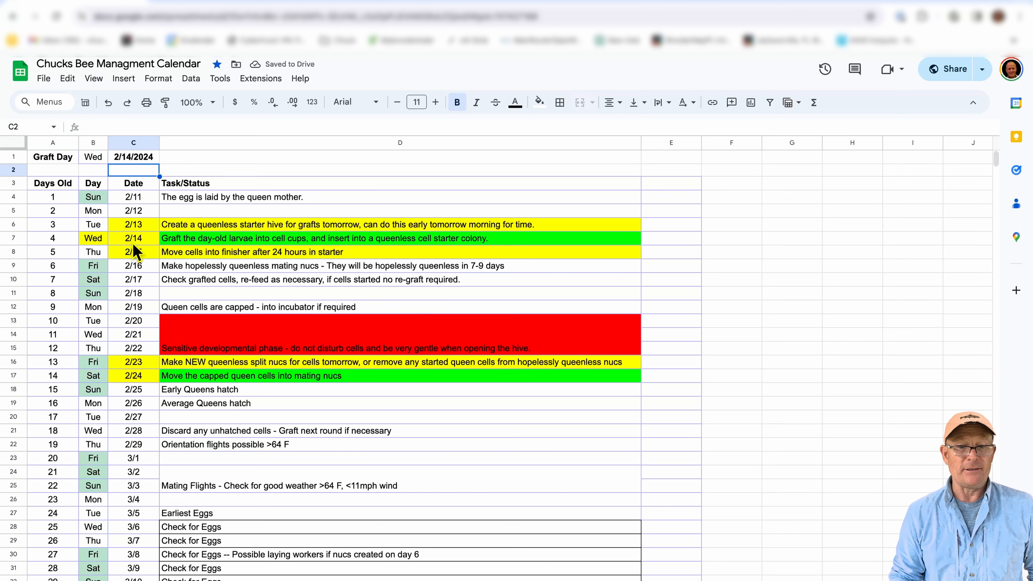
{"action": "mouse_move", "coordinate": [80, 252]}
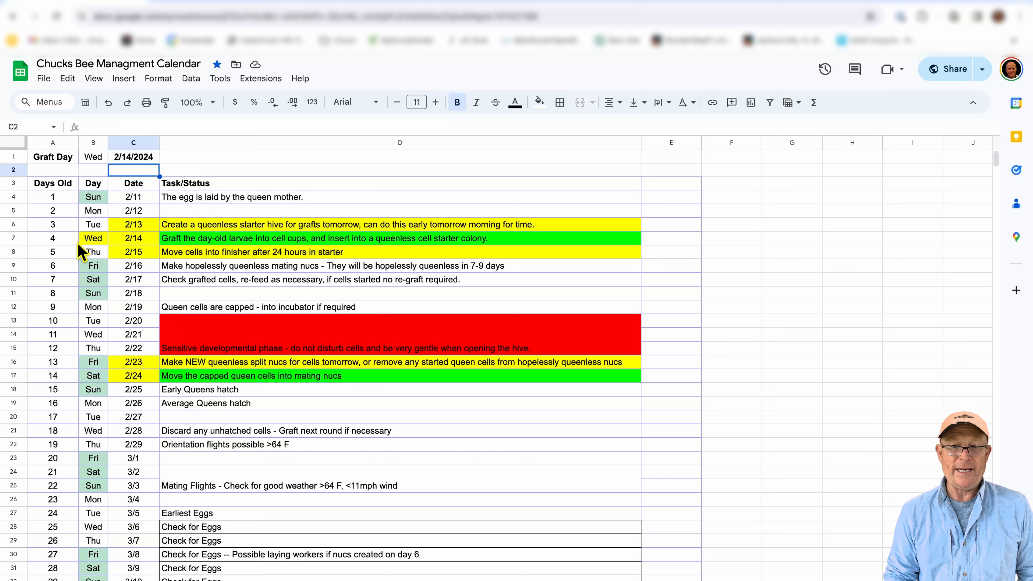
{"action": "mouse_move", "coordinate": [280, 249]}
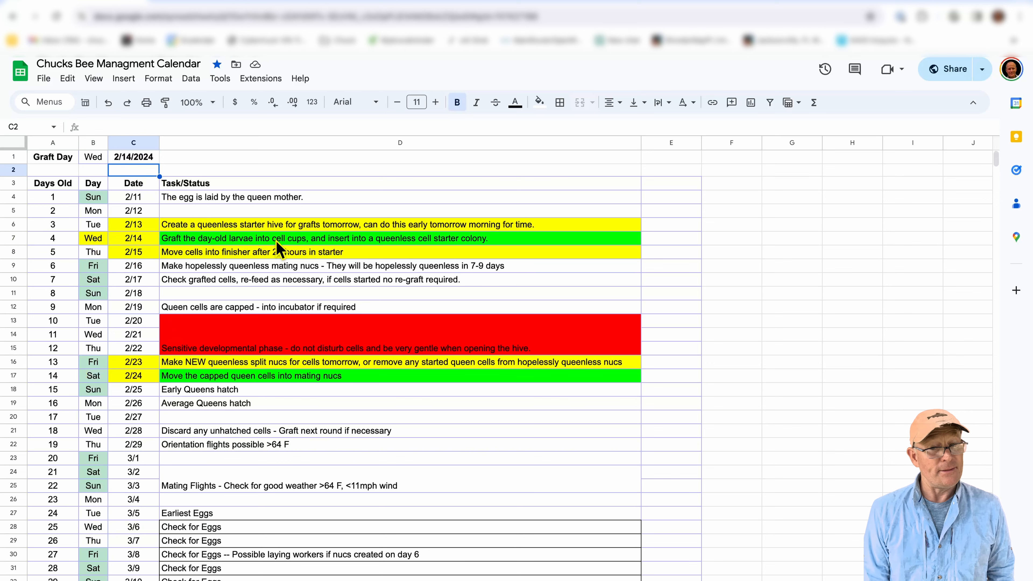
{"action": "mouse_move", "coordinate": [436, 252]}
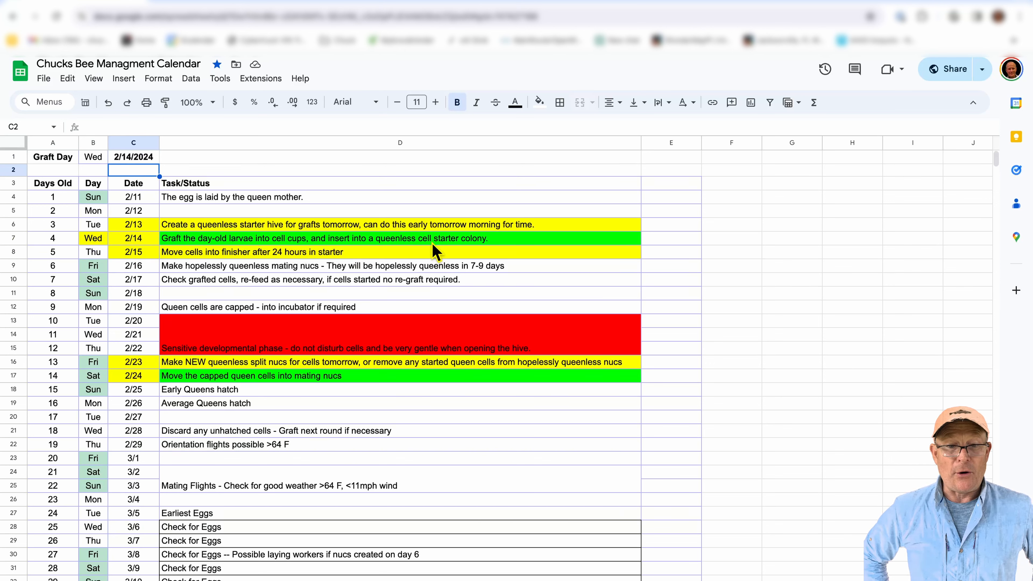
{"action": "mouse_move", "coordinate": [146, 246]}
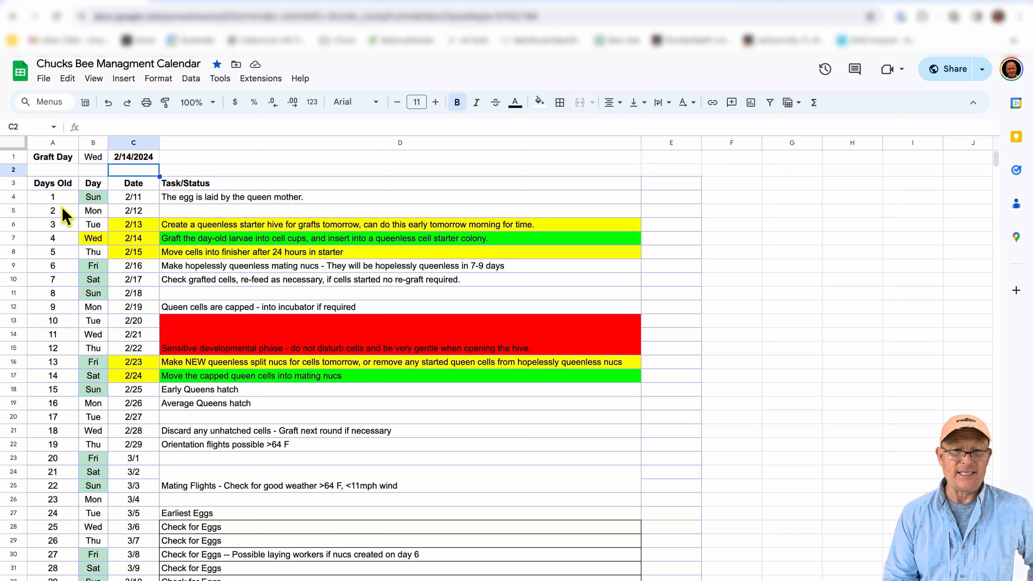
{"action": "mouse_move", "coordinate": [52, 249]}
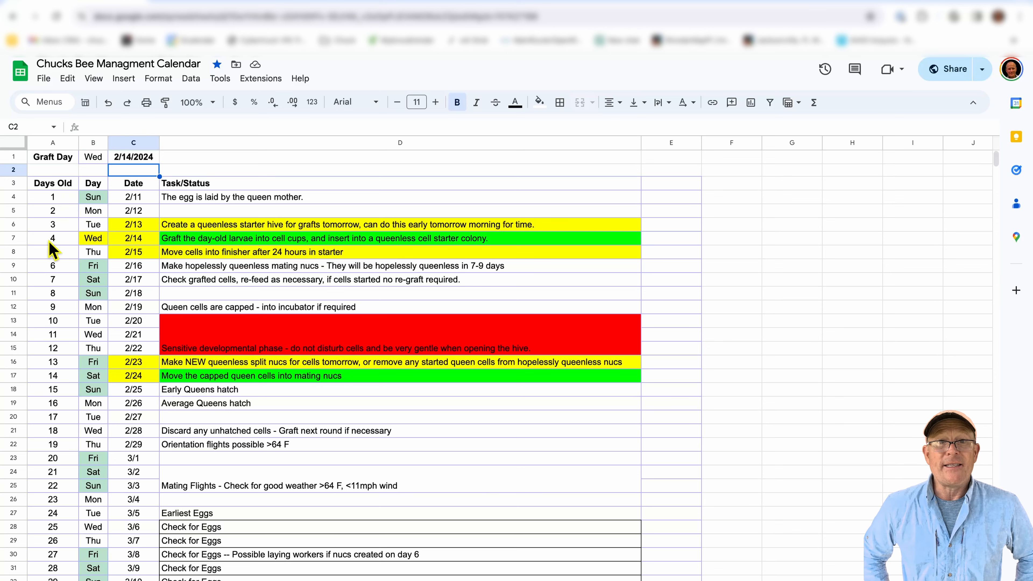
{"action": "mouse_move", "coordinate": [153, 247]}
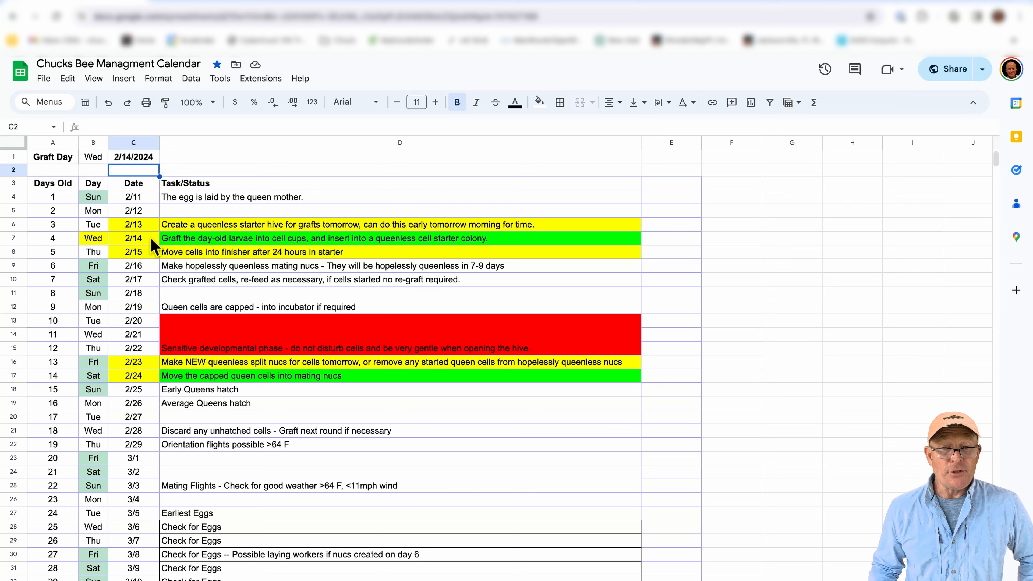
{"action": "mouse_move", "coordinate": [157, 440]}
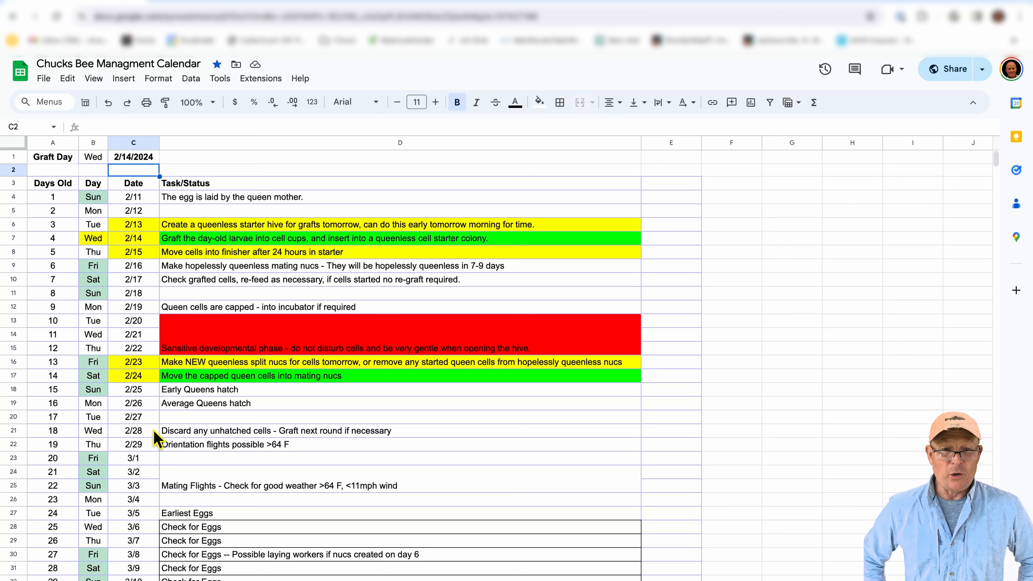
{"action": "mouse_move", "coordinate": [274, 419]}
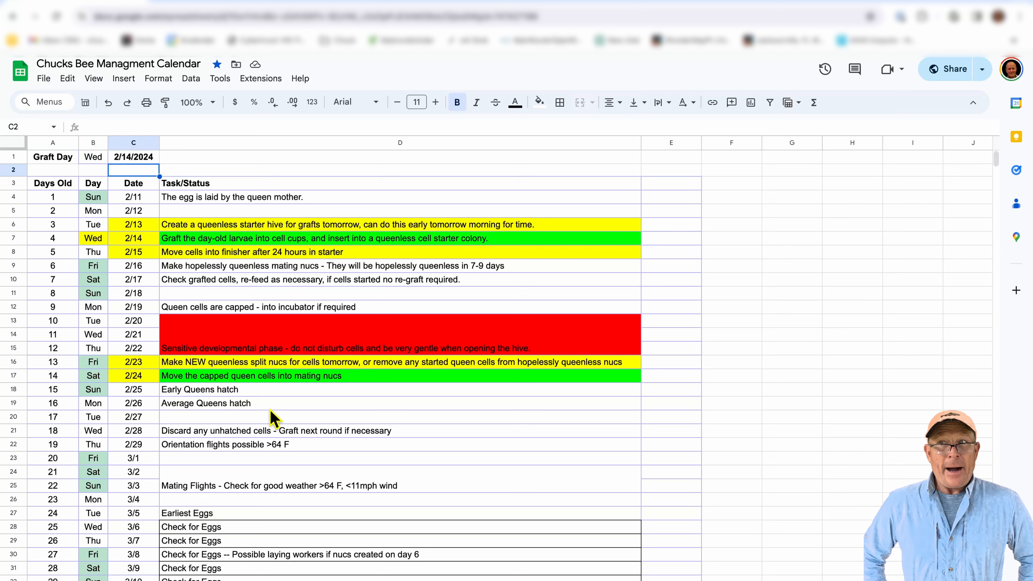
{"action": "mouse_move", "coordinate": [145, 226]}
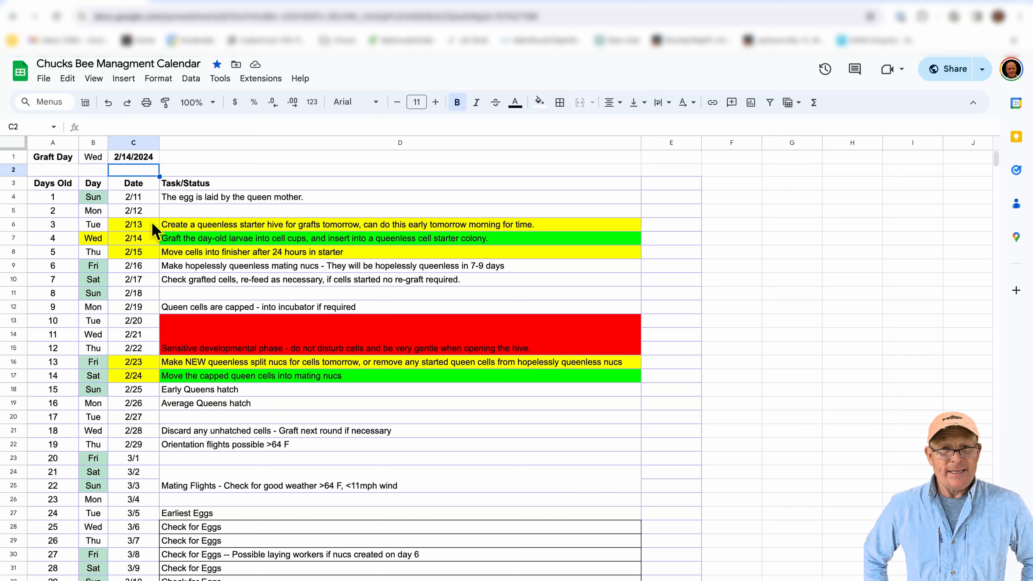
{"action": "mouse_move", "coordinate": [214, 231]}
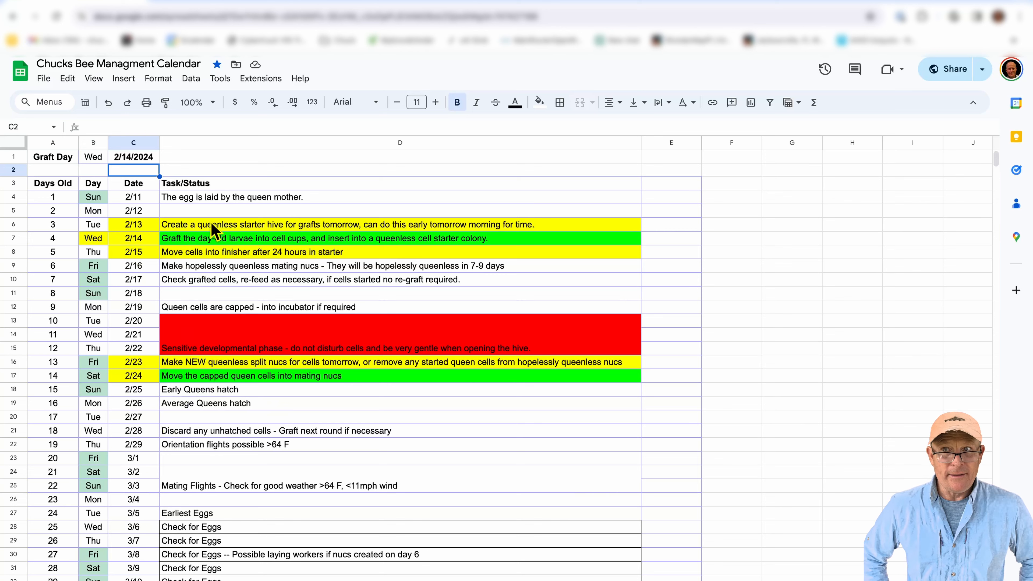
{"action": "mouse_move", "coordinate": [283, 232]}
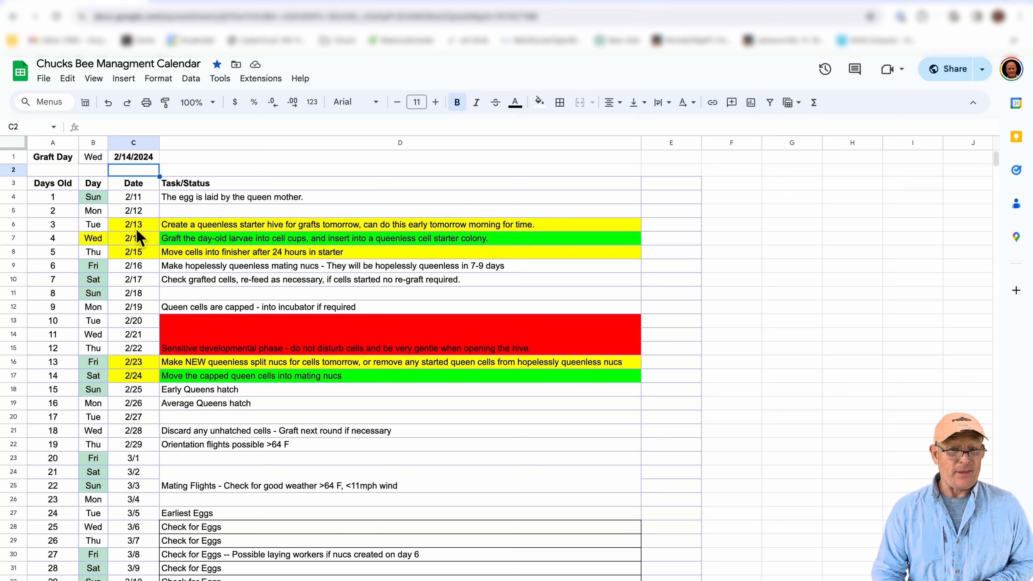
{"action": "mouse_move", "coordinate": [23, 237]}
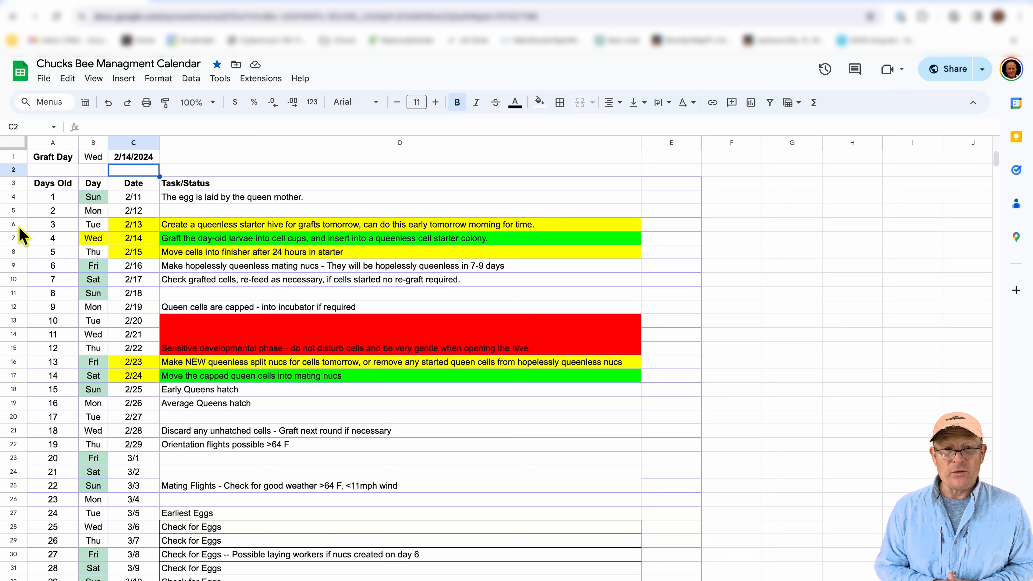
{"action": "mouse_move", "coordinate": [197, 238]}
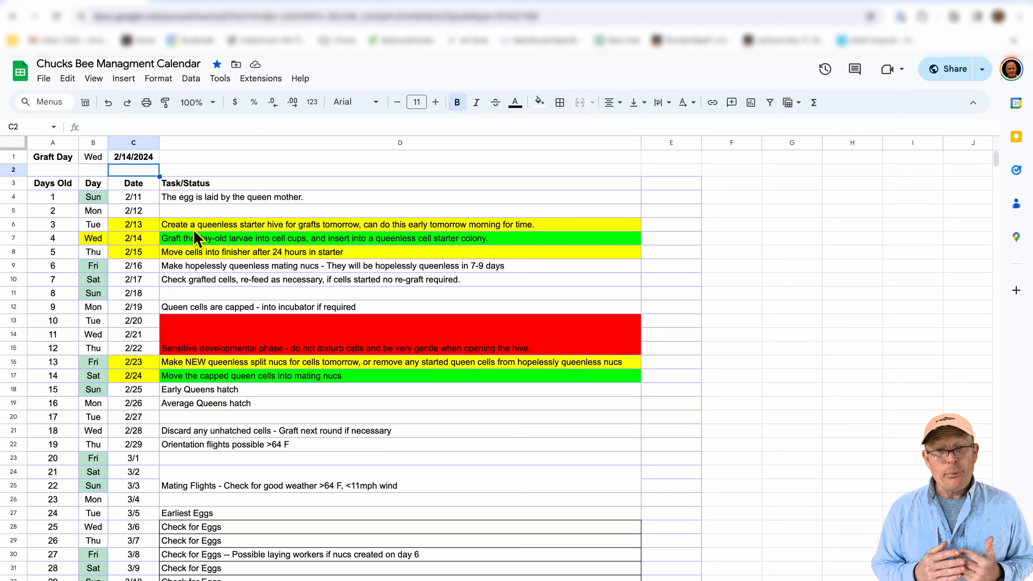
{"action": "mouse_move", "coordinate": [412, 249]}
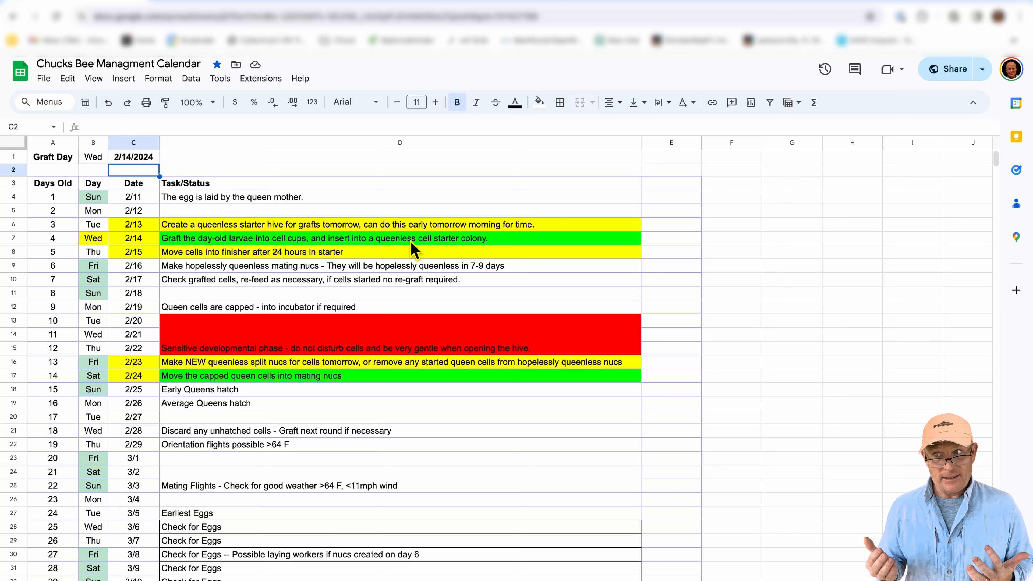
{"action": "mouse_move", "coordinate": [481, 253]}
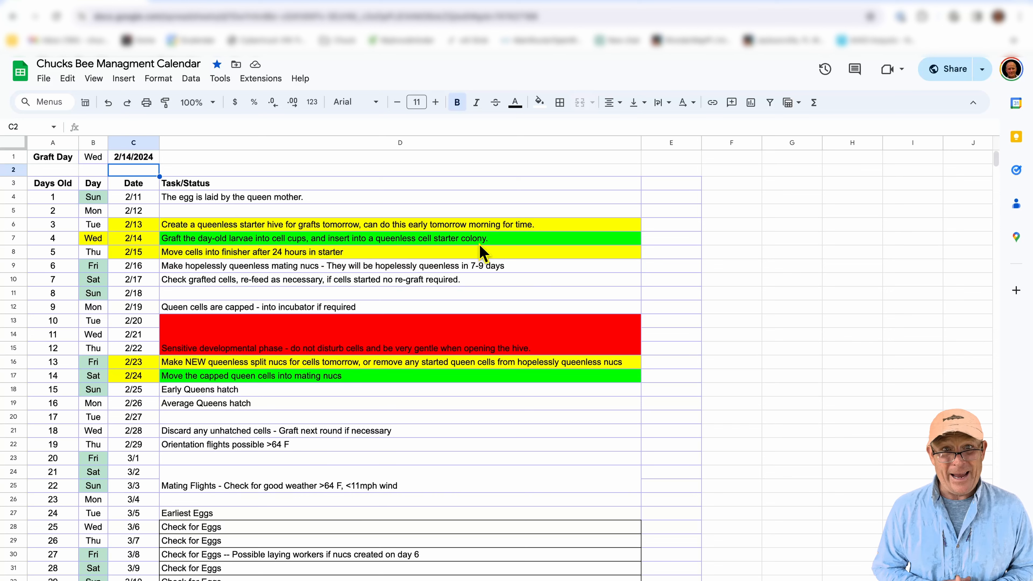
{"action": "mouse_move", "coordinate": [148, 220]}
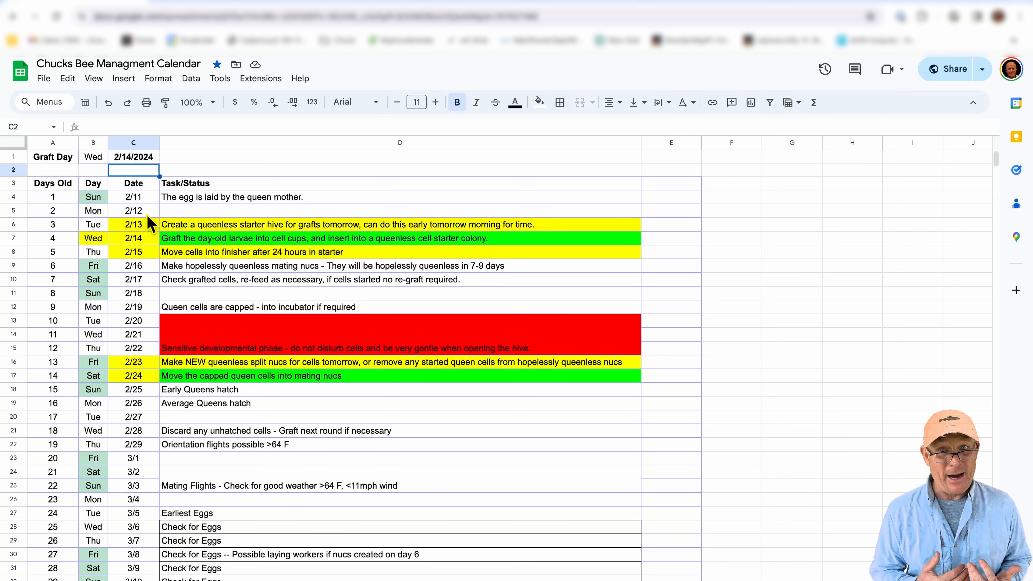
{"action": "mouse_move", "coordinate": [479, 235]}
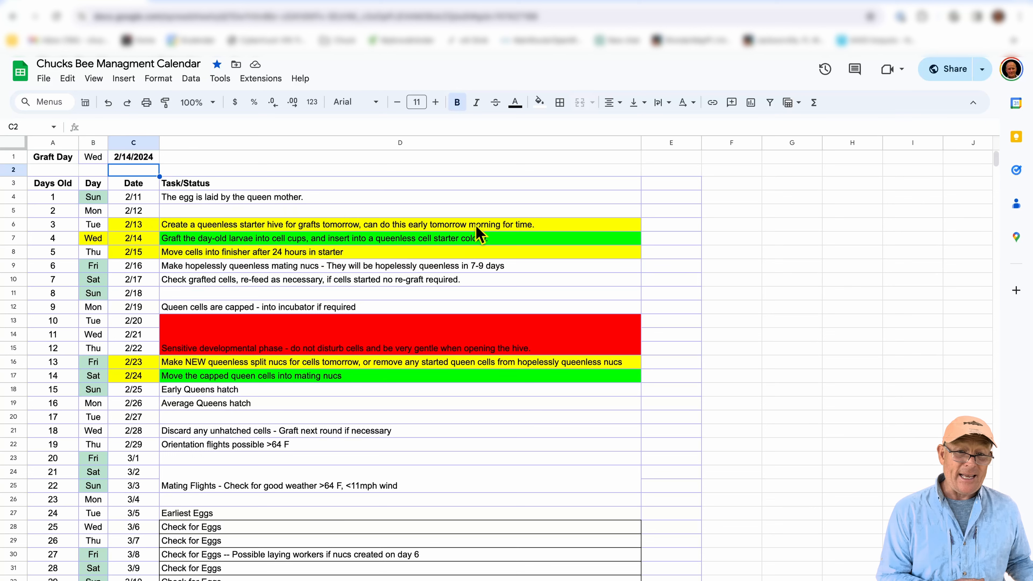
{"action": "mouse_move", "coordinate": [135, 232]}
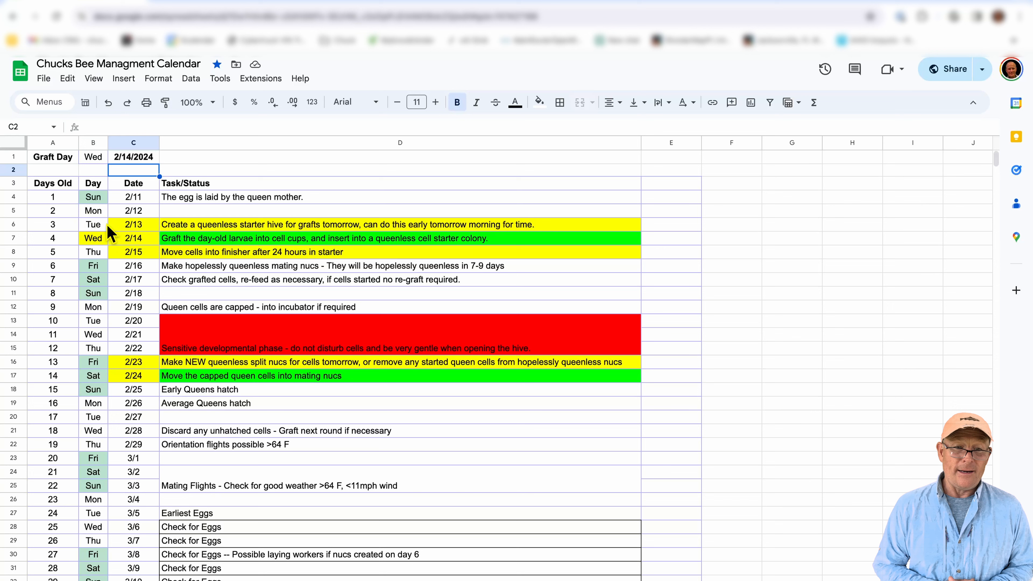
{"action": "mouse_move", "coordinate": [155, 232]}
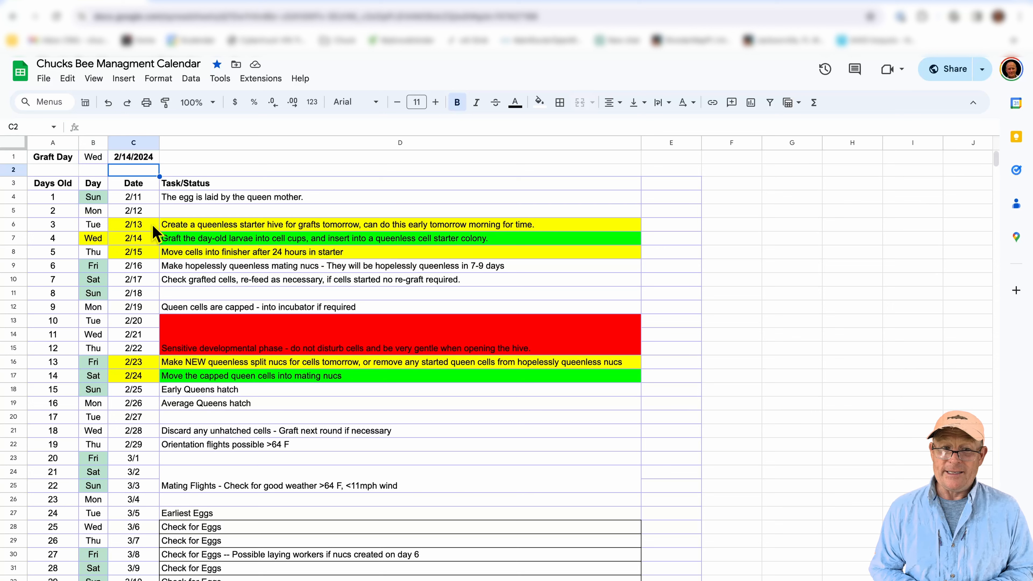
{"action": "mouse_move", "coordinate": [197, 232]}
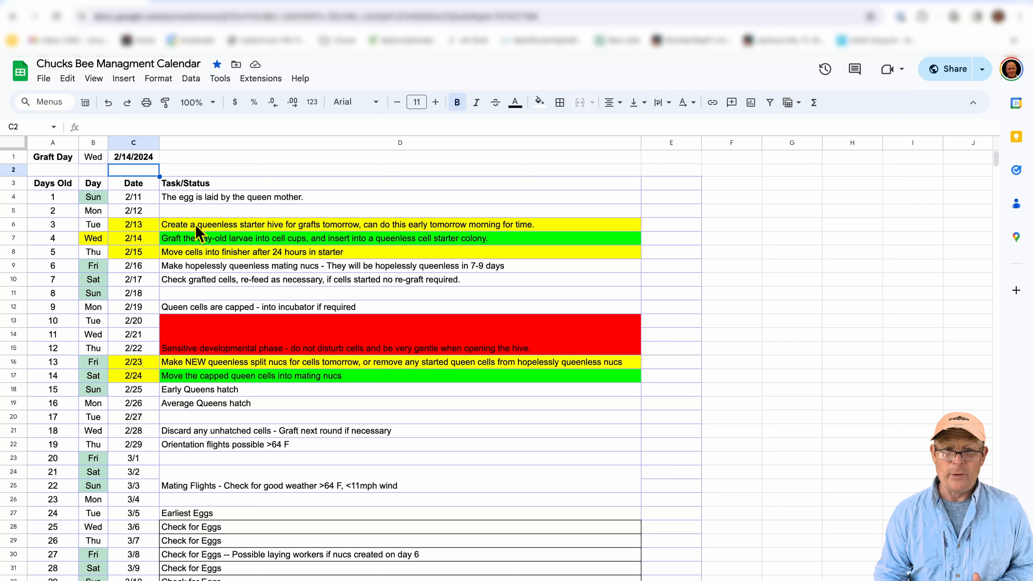
{"action": "mouse_move", "coordinate": [362, 236]}
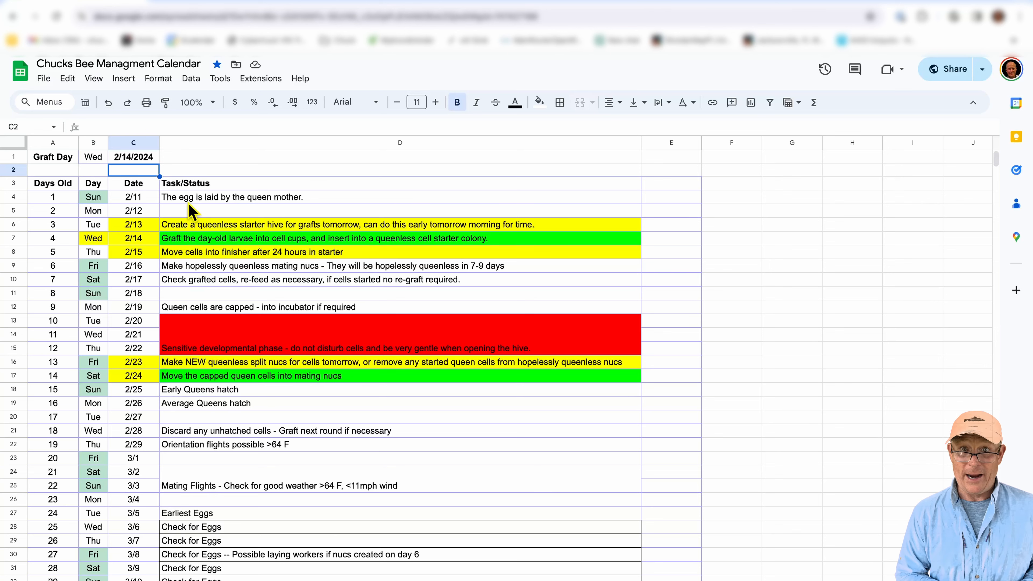
{"action": "mouse_move", "coordinate": [201, 230]}
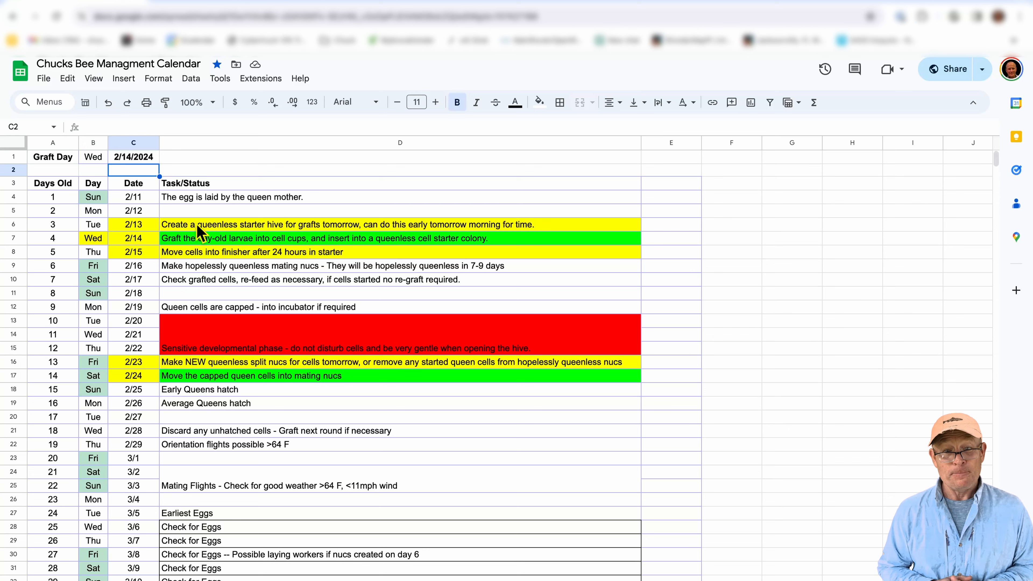
{"action": "mouse_move", "coordinate": [146, 249]}
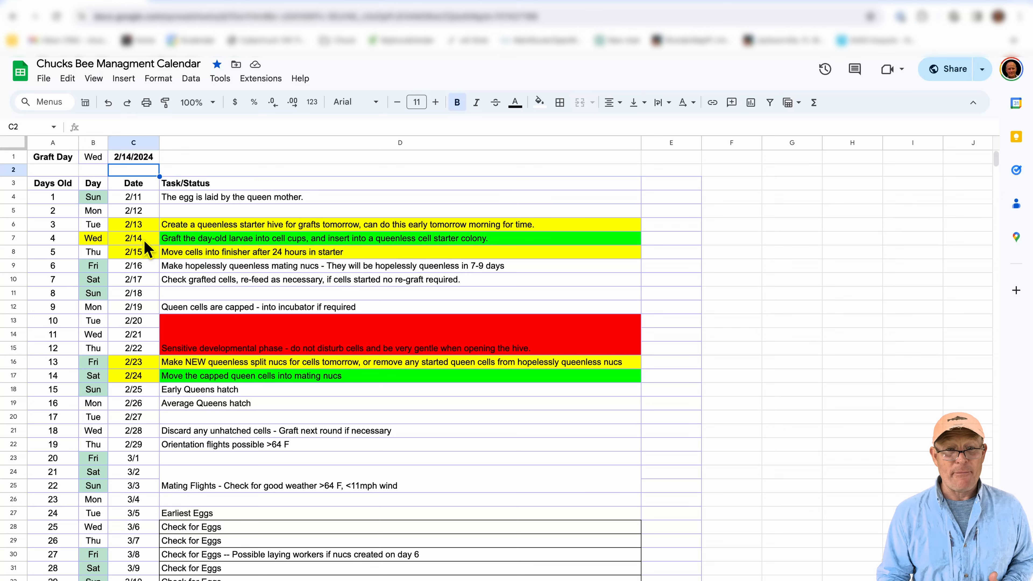
{"action": "mouse_move", "coordinate": [144, 191]}
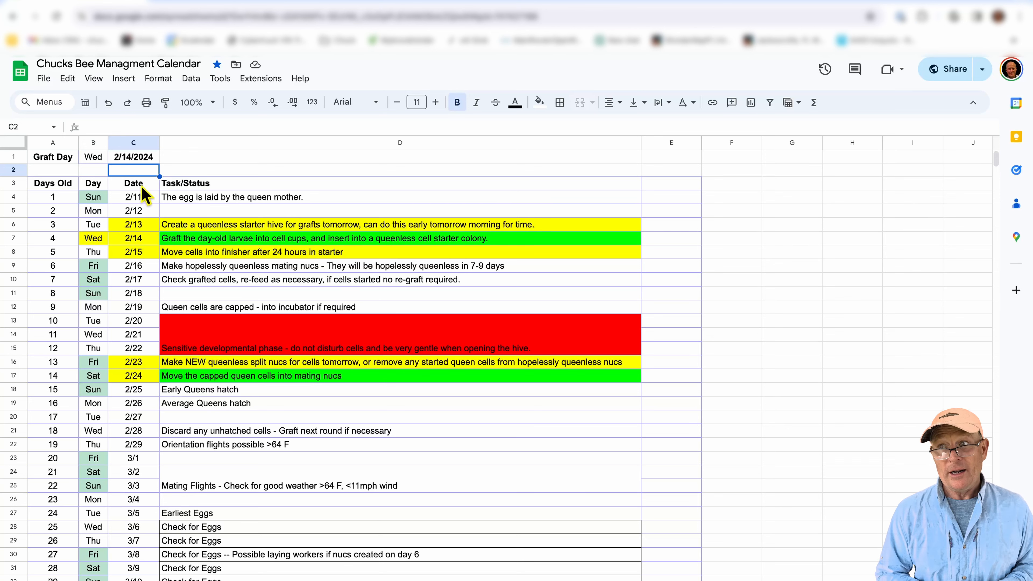
{"action": "mouse_move", "coordinate": [143, 254]}
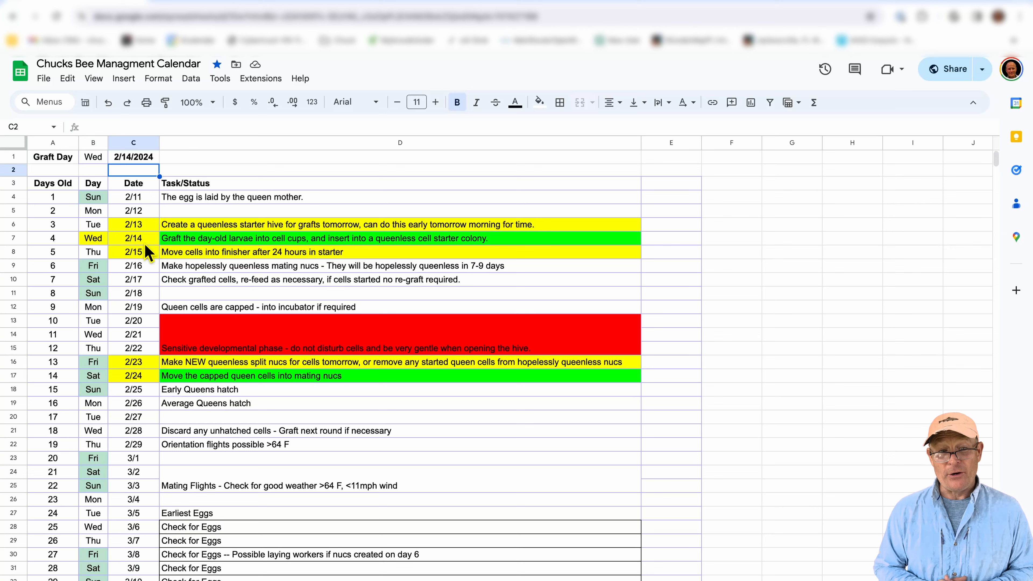
{"action": "mouse_move", "coordinate": [134, 258]}
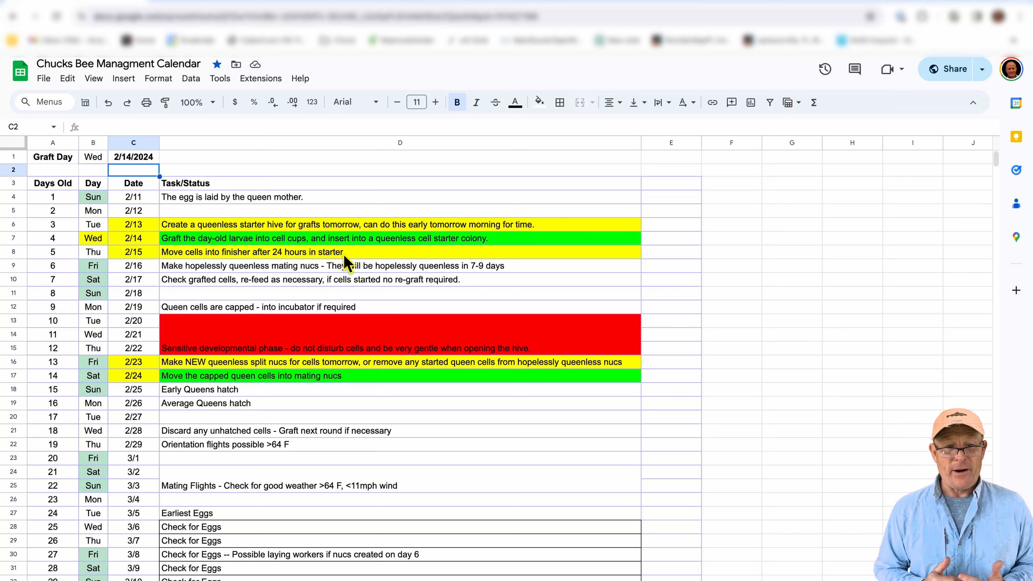
{"action": "mouse_move", "coordinate": [240, 349]}
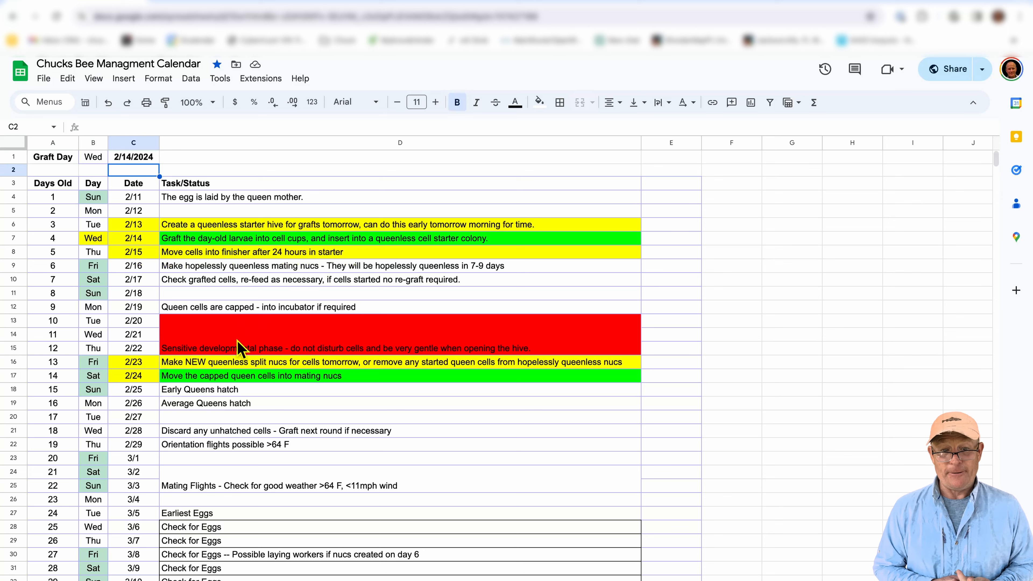
{"action": "mouse_move", "coordinate": [146, 329]}
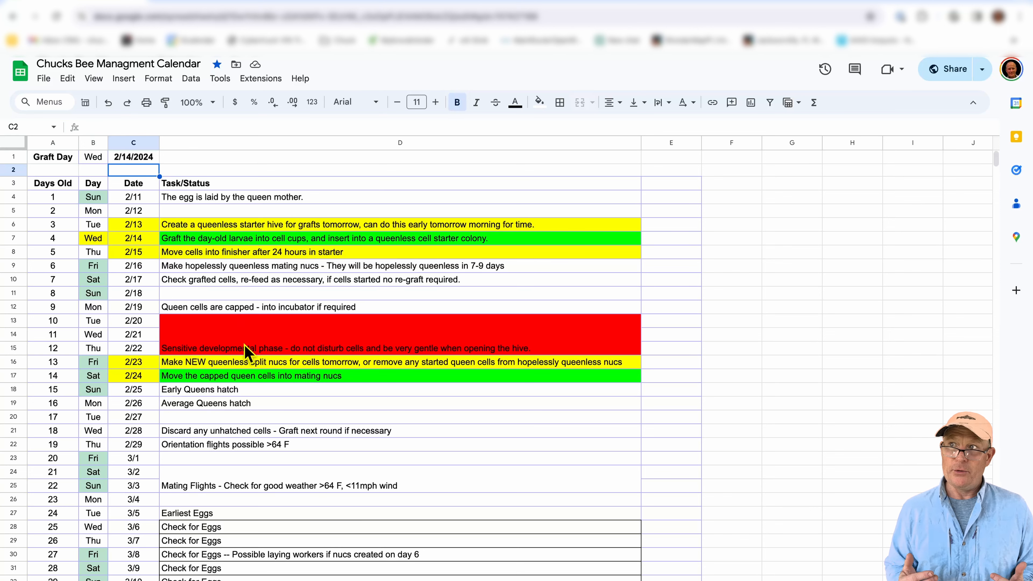
{"action": "mouse_move", "coordinate": [585, 339]}
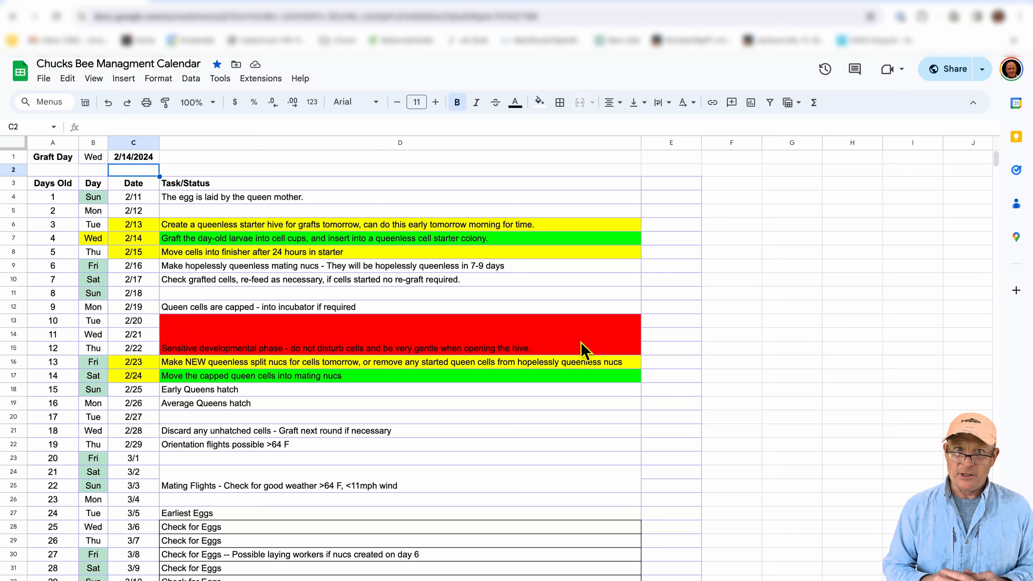
{"action": "mouse_move", "coordinate": [556, 355]}
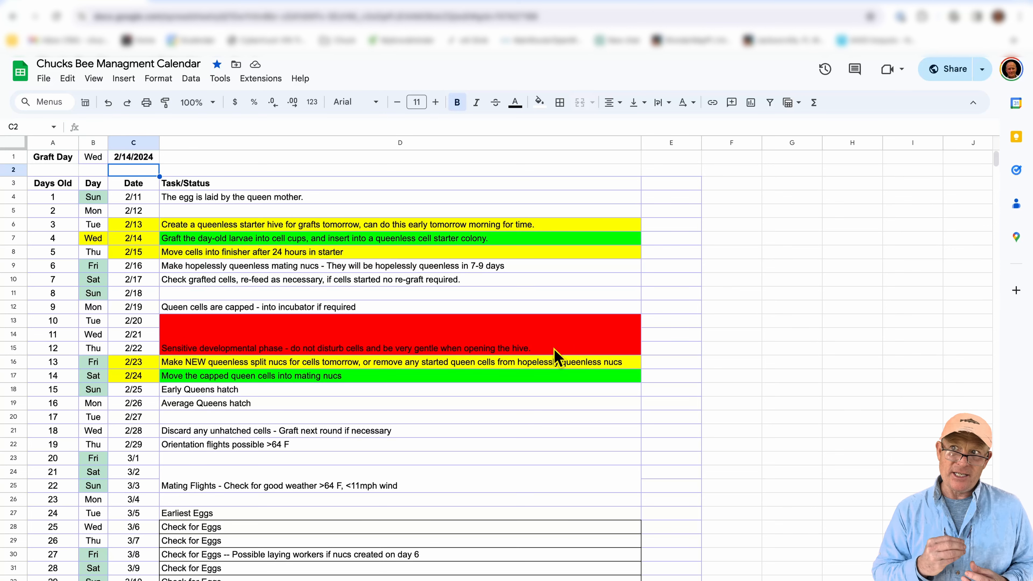
{"action": "mouse_move", "coordinate": [540, 353]}
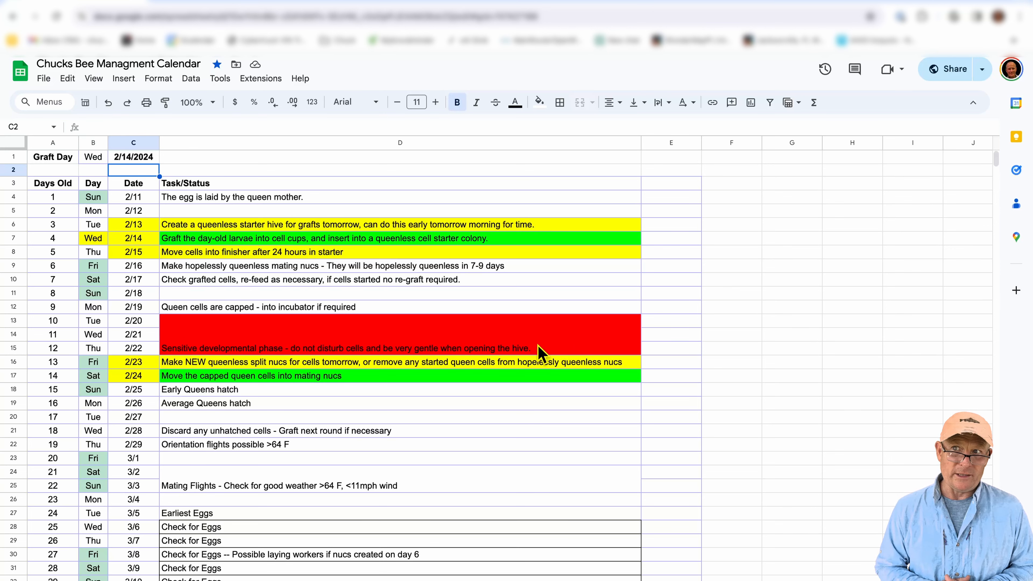
{"action": "mouse_move", "coordinate": [342, 343]}
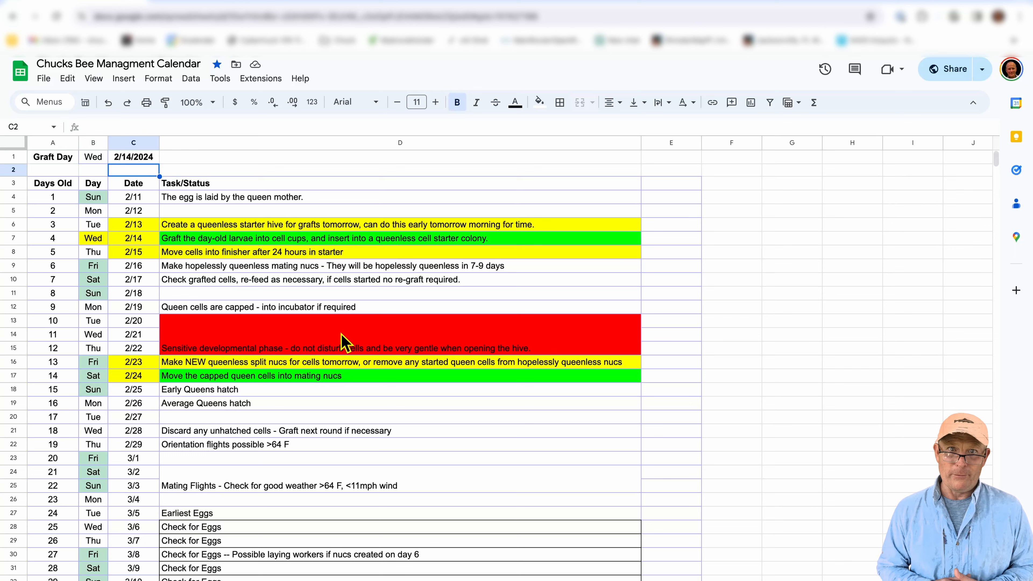
{"action": "mouse_move", "coordinate": [167, 370]}
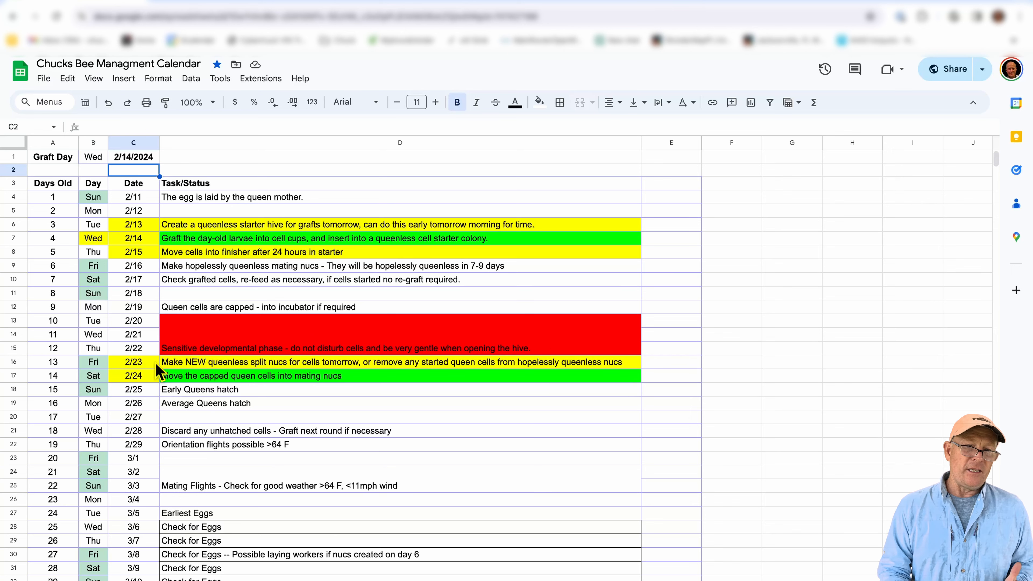
{"action": "mouse_move", "coordinate": [101, 167]}
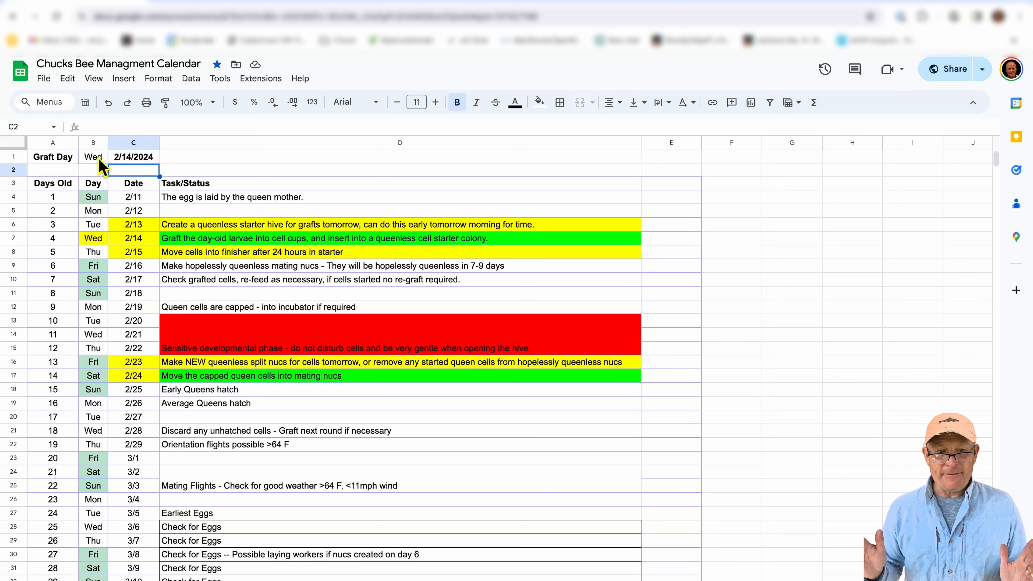
{"action": "mouse_move", "coordinate": [99, 313]}
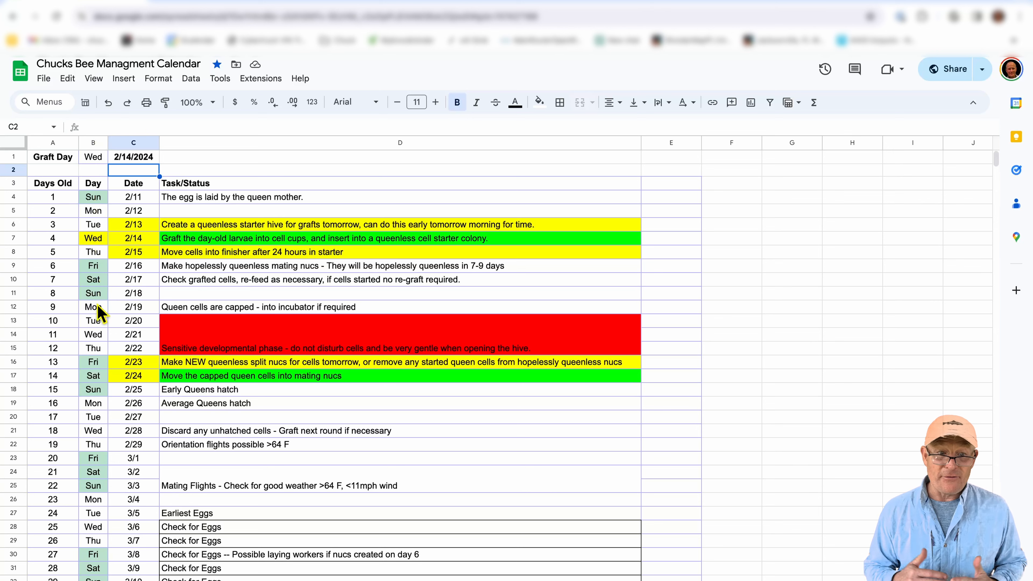
{"action": "mouse_move", "coordinate": [97, 277]}
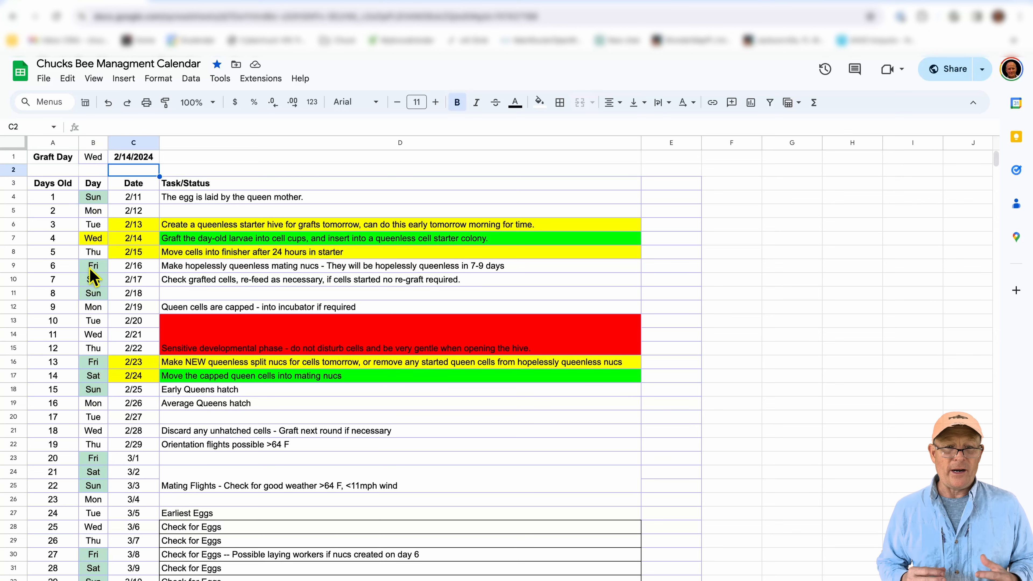
{"action": "mouse_move", "coordinate": [118, 382]}
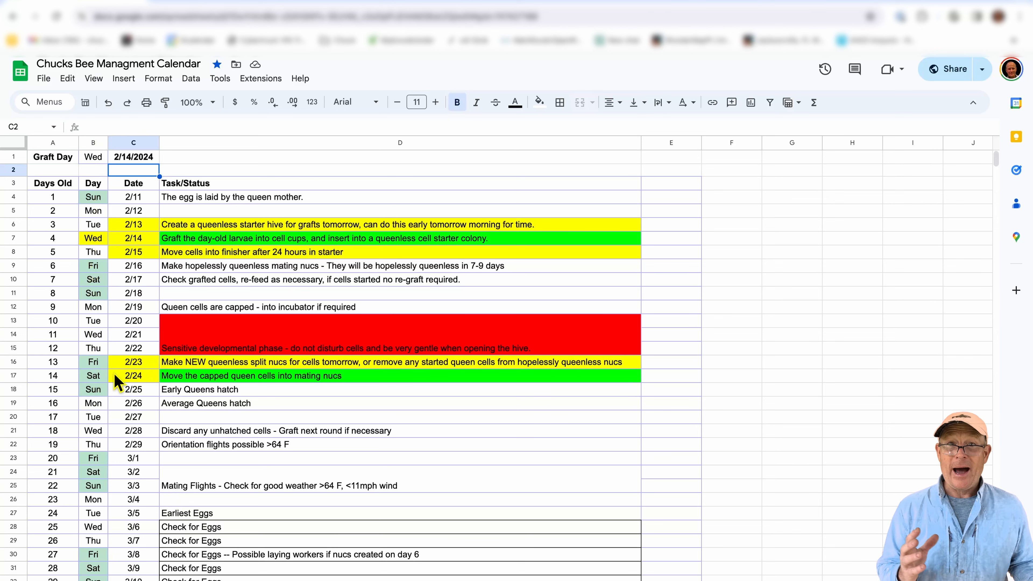
{"action": "mouse_move", "coordinate": [146, 381]}
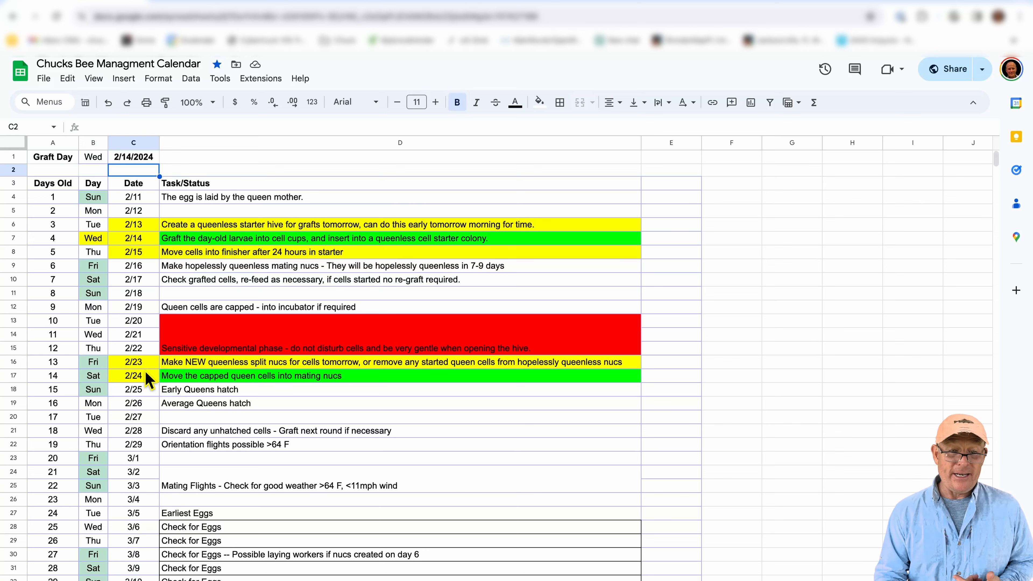
{"action": "mouse_move", "coordinate": [71, 385]}
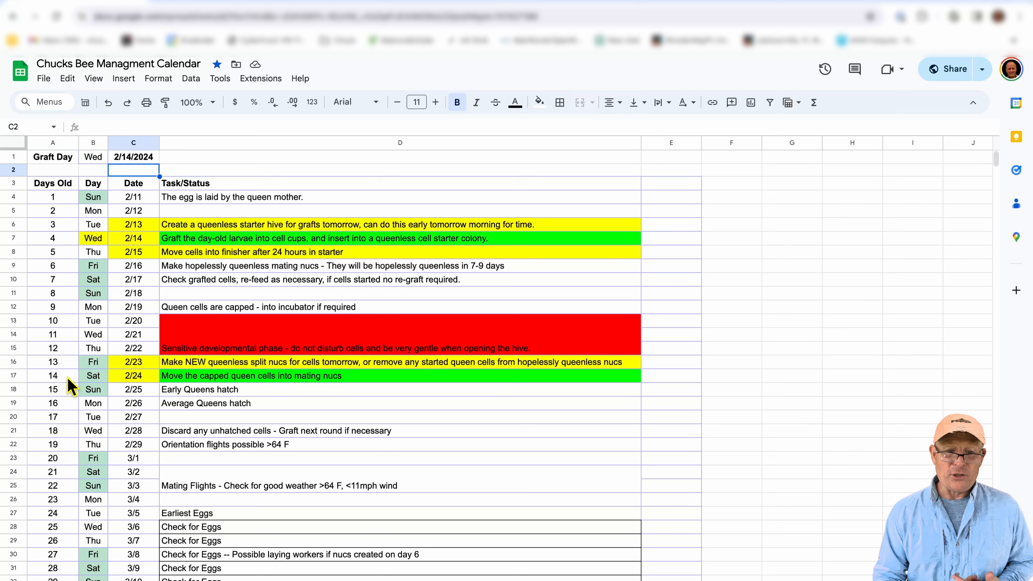
{"action": "mouse_move", "coordinate": [310, 387]}
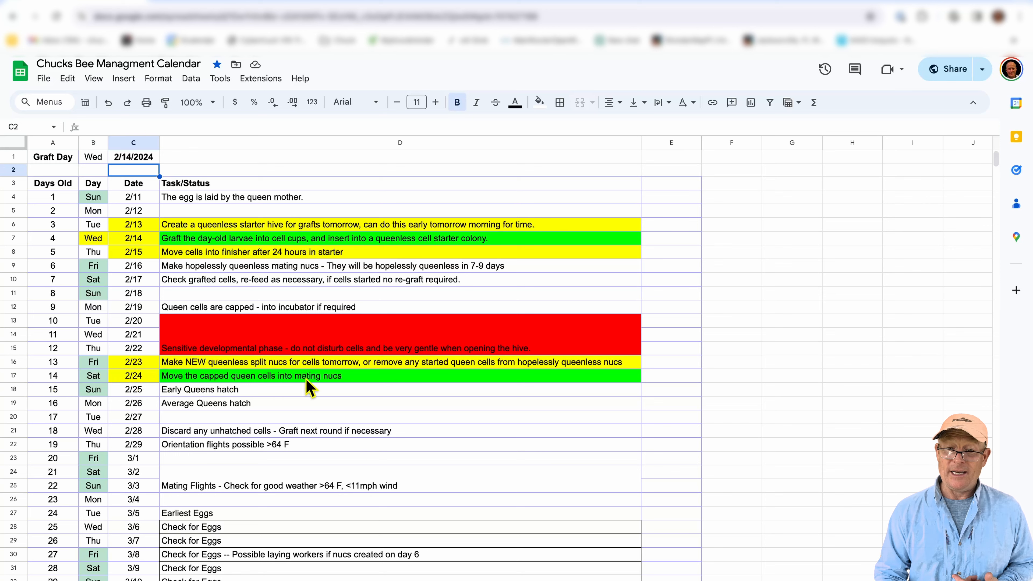
{"action": "mouse_move", "coordinate": [343, 387]}
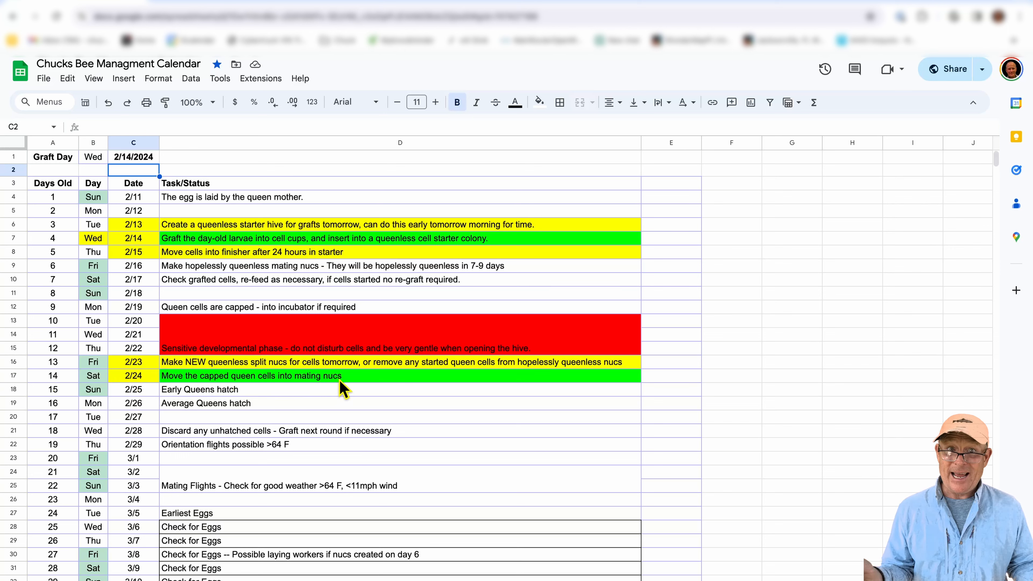
{"action": "mouse_move", "coordinate": [264, 396]}
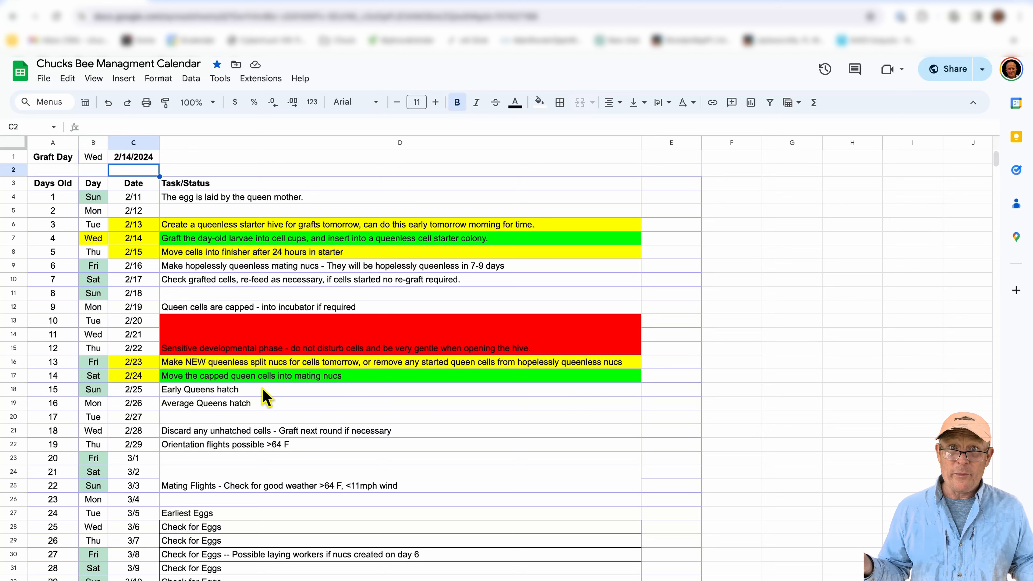
{"action": "mouse_move", "coordinate": [226, 395]}
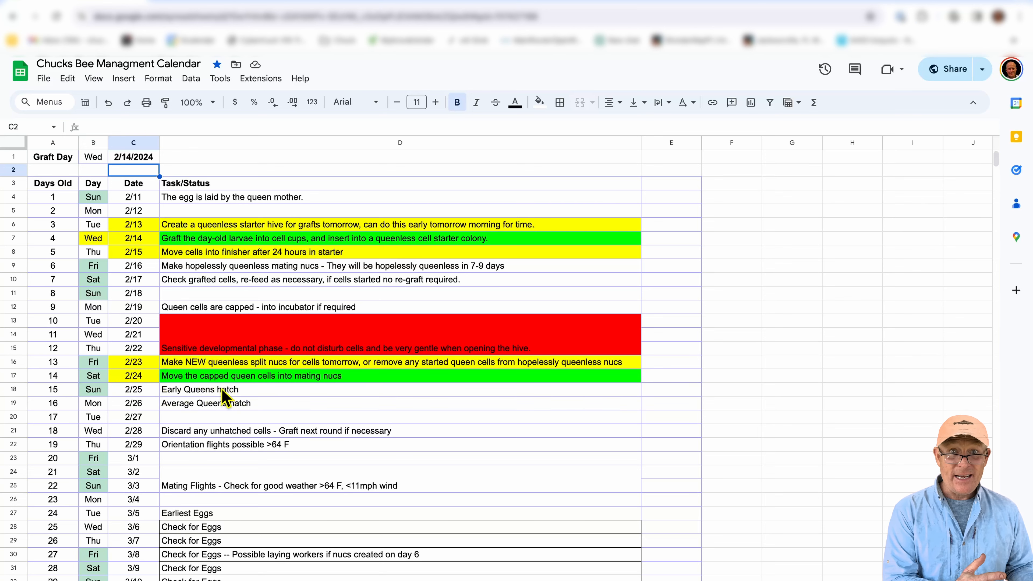
{"action": "mouse_move", "coordinate": [250, 398]}
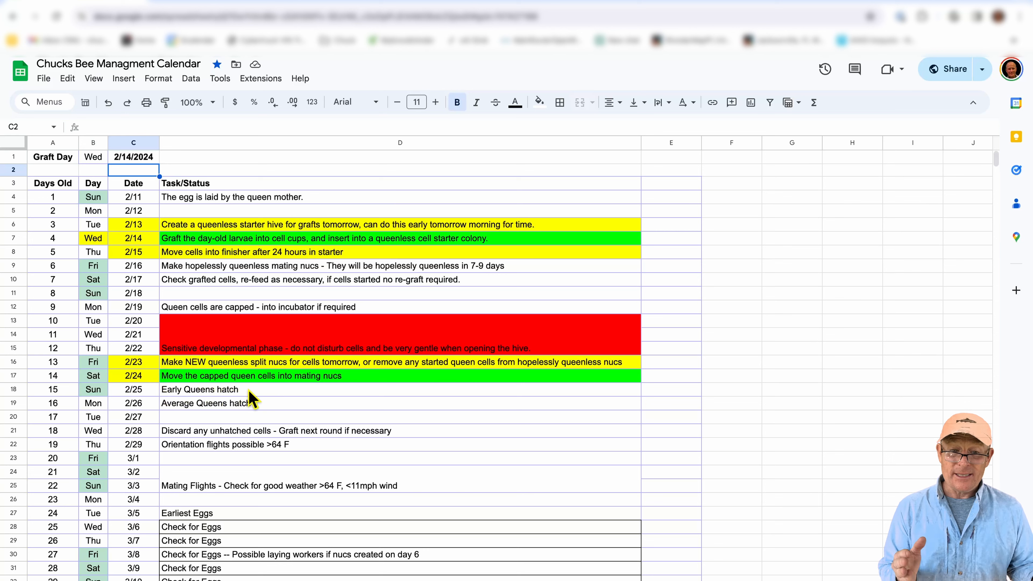
{"action": "mouse_move", "coordinate": [249, 400]}
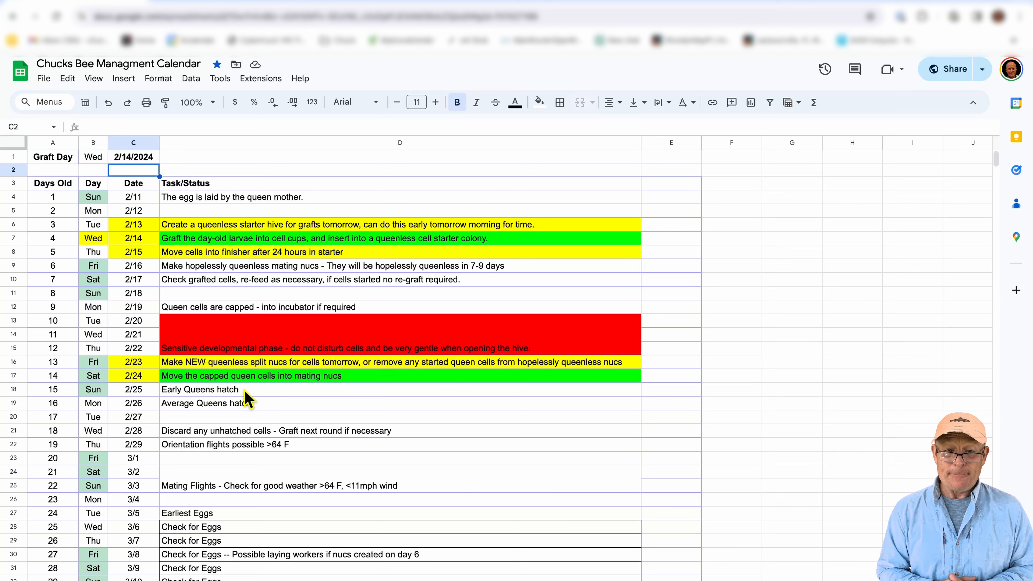
{"action": "mouse_move", "coordinate": [139, 388]}
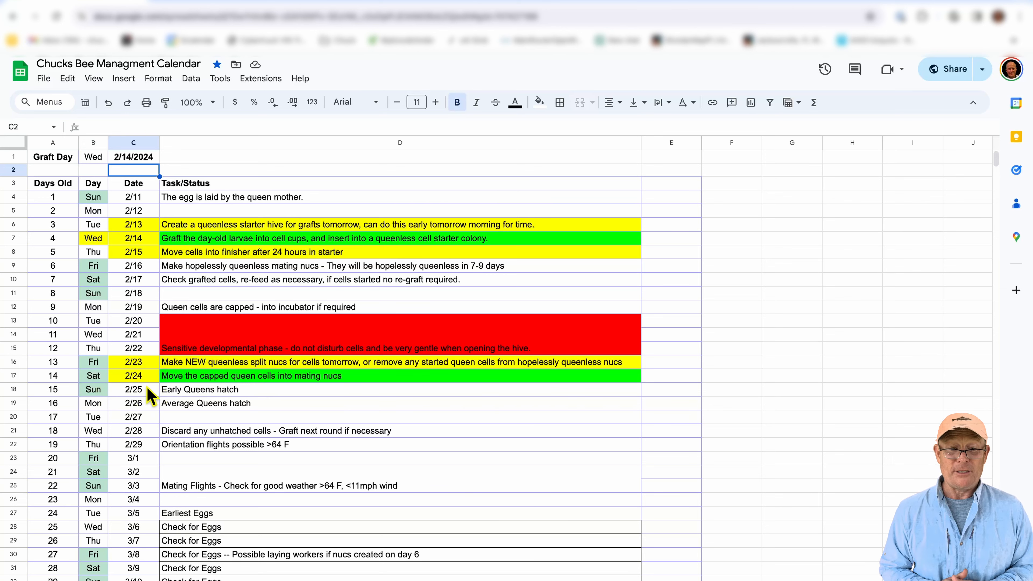
{"action": "mouse_move", "coordinate": [150, 400]}
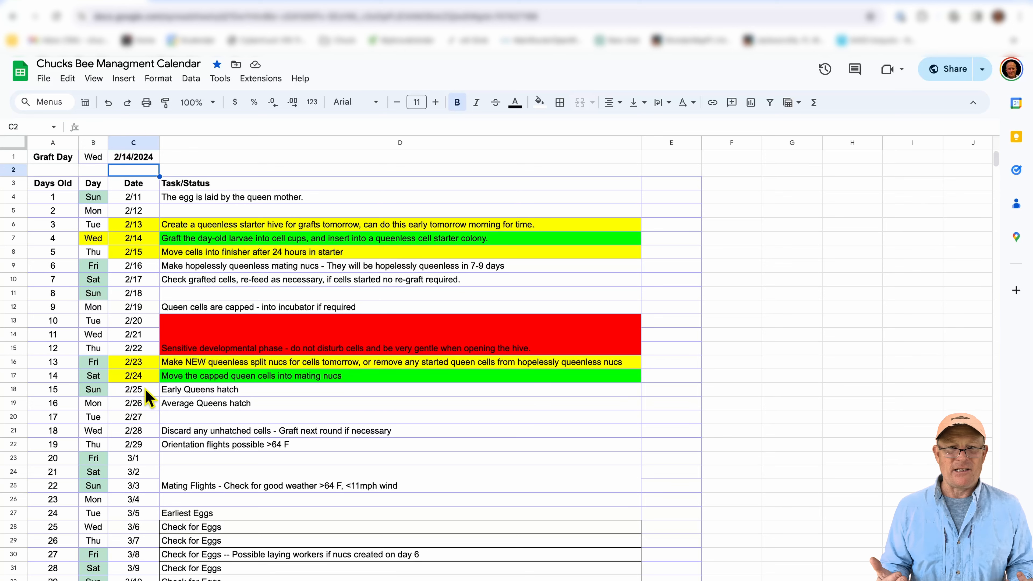
{"action": "mouse_move", "coordinate": [176, 395]}
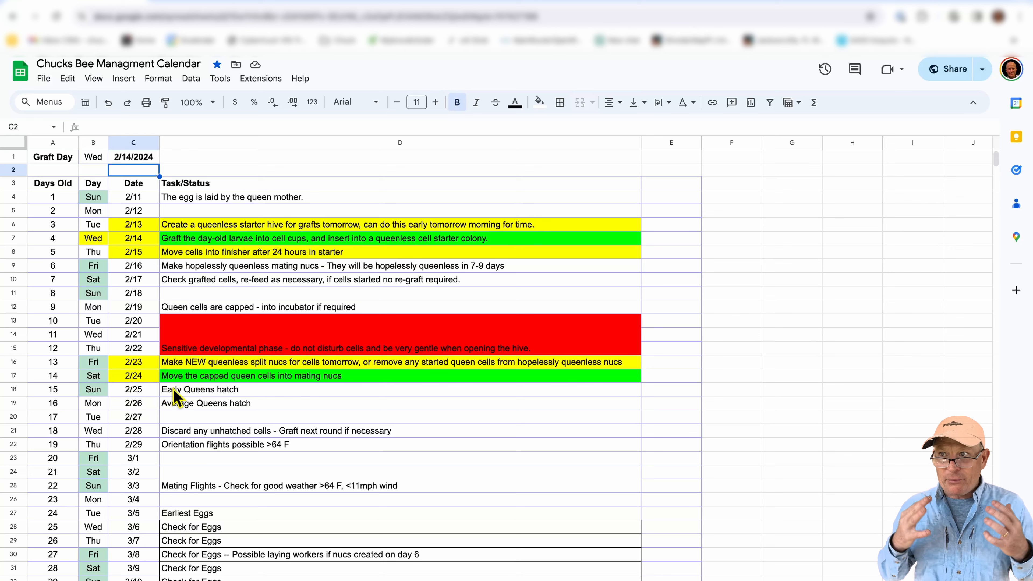
{"action": "mouse_move", "coordinate": [99, 449]}
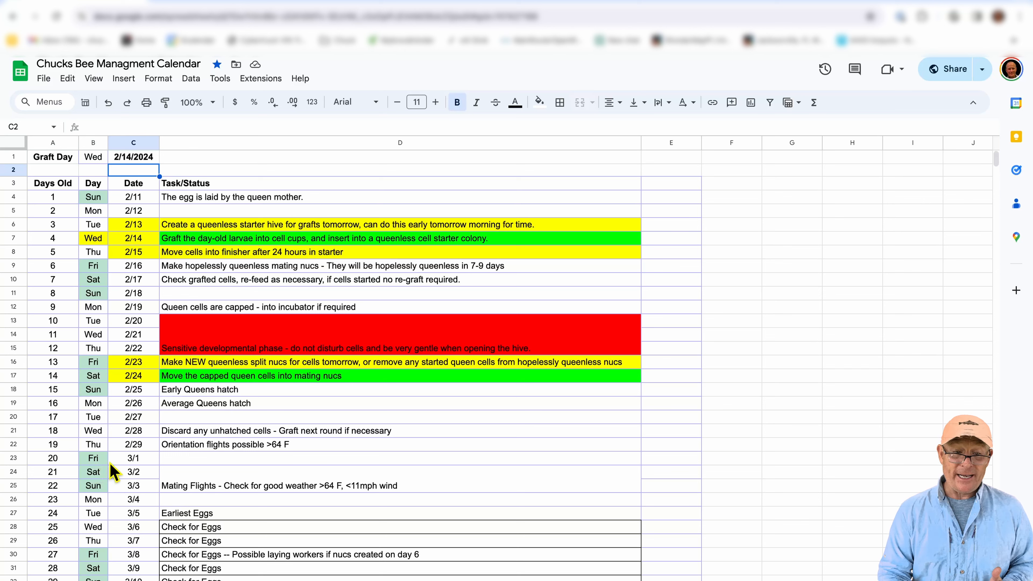
{"action": "mouse_move", "coordinate": [276, 487]}
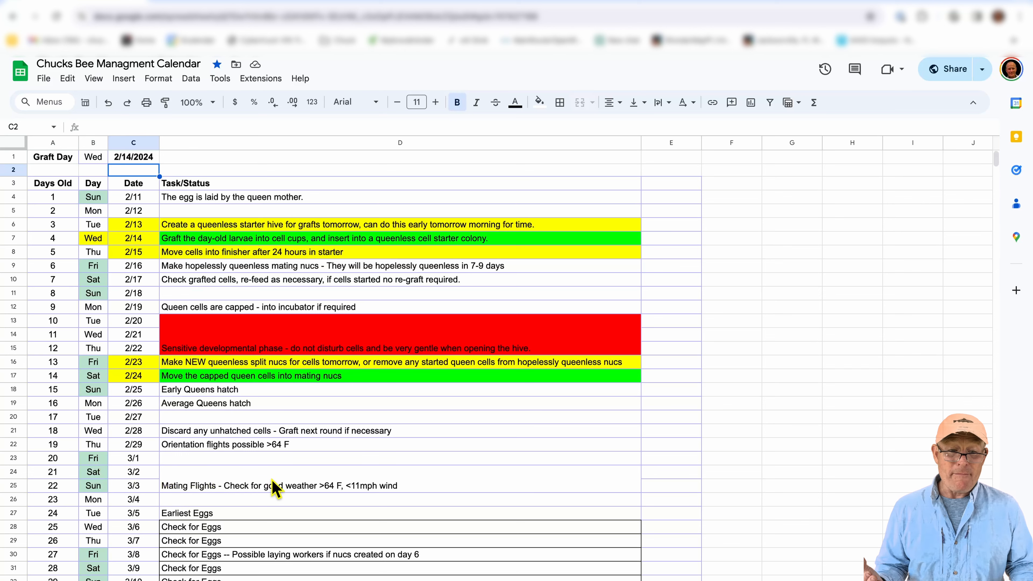
{"action": "mouse_move", "coordinate": [151, 501]}
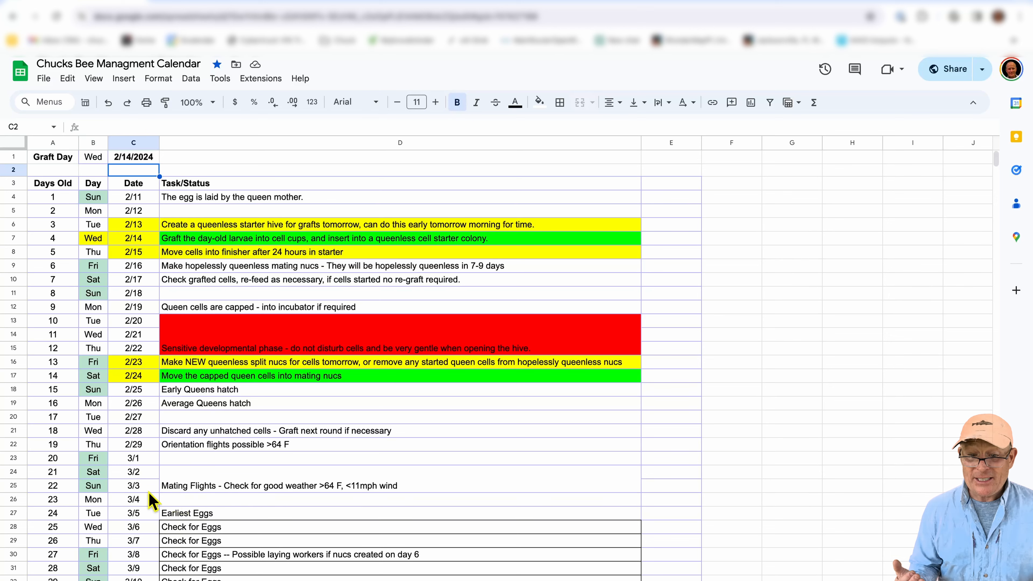
{"action": "mouse_move", "coordinate": [311, 490]}
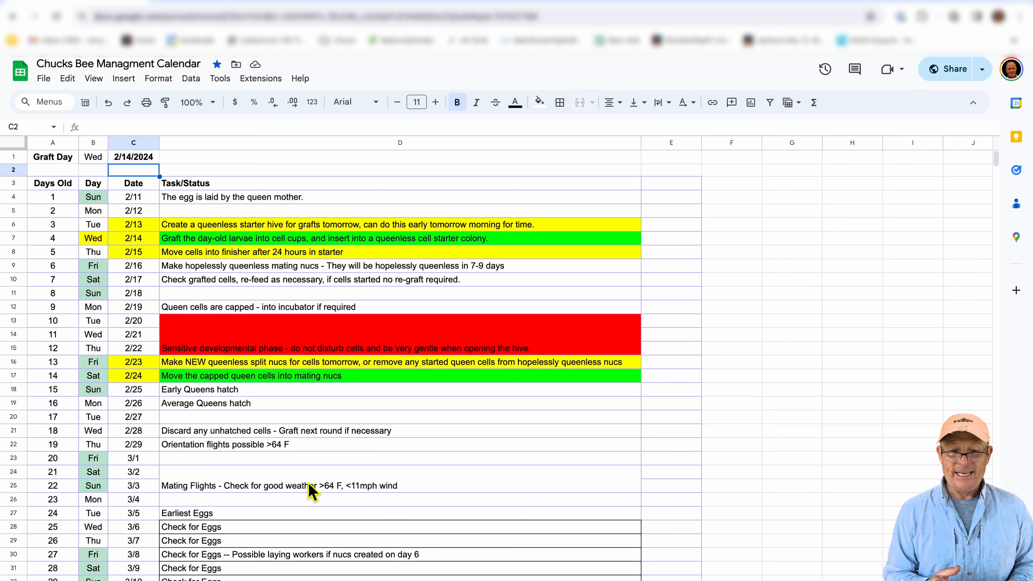
{"action": "mouse_move", "coordinate": [369, 496]}
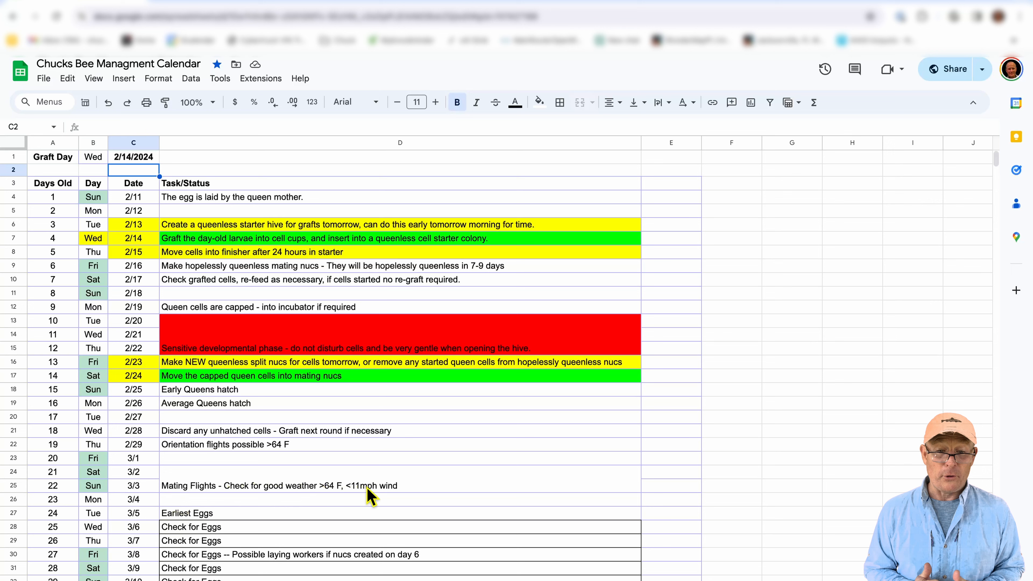
{"action": "mouse_move", "coordinate": [400, 496]}
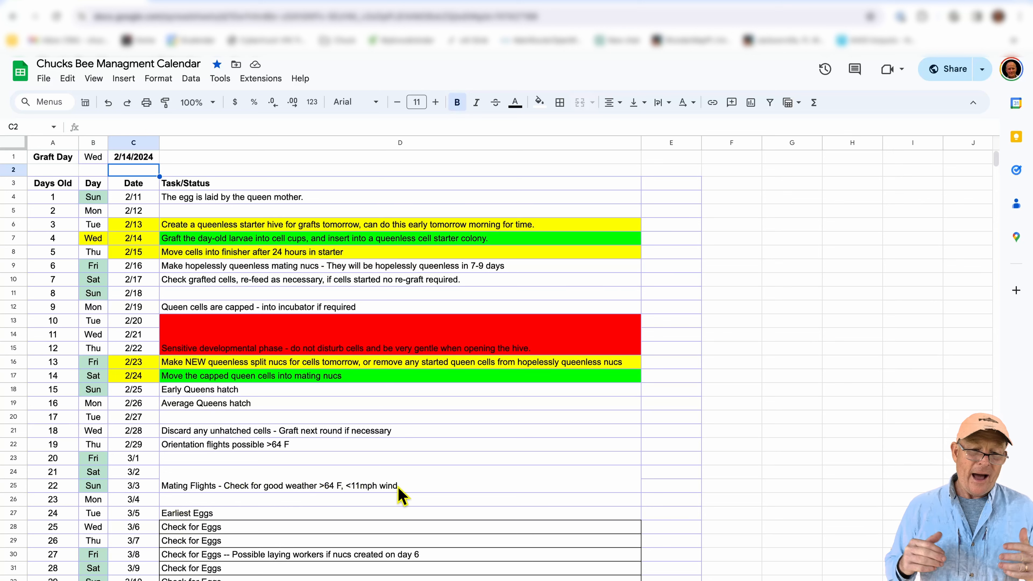
{"action": "mouse_move", "coordinate": [423, 489]}
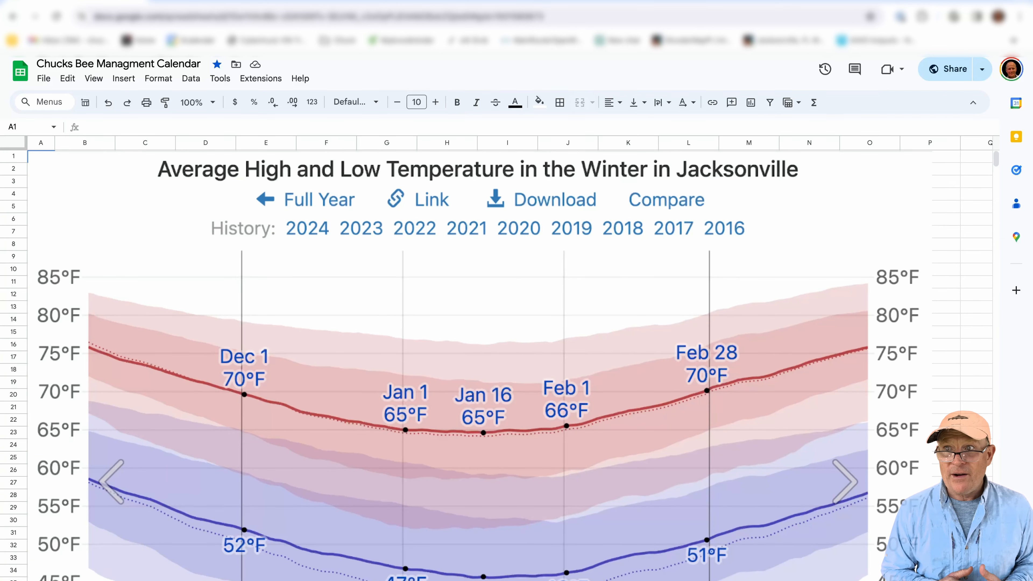
{"action": "mouse_move", "coordinate": [508, 473]}
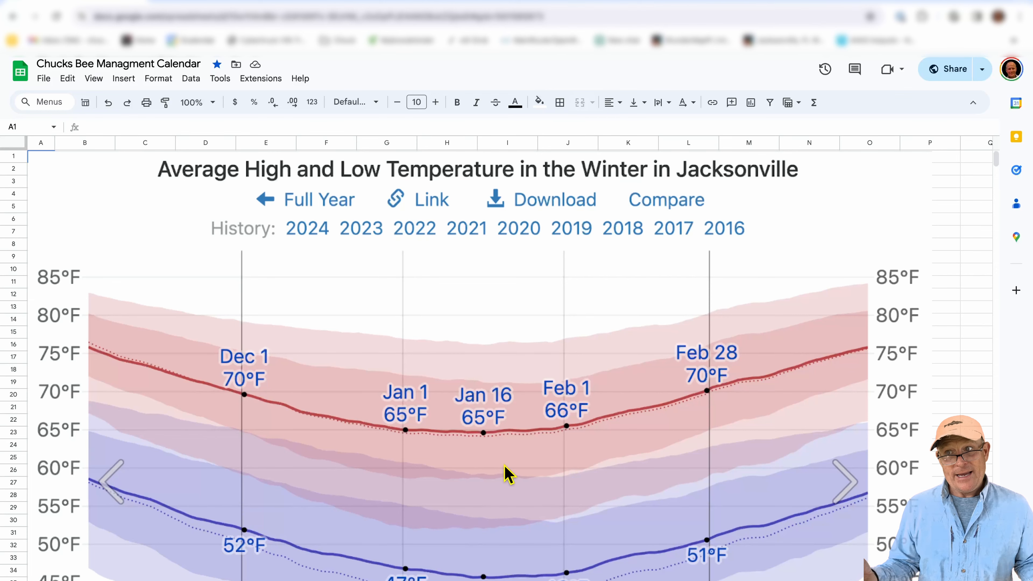
{"action": "scroll", "scroll_direction": "down", "scroll_amount": 3}
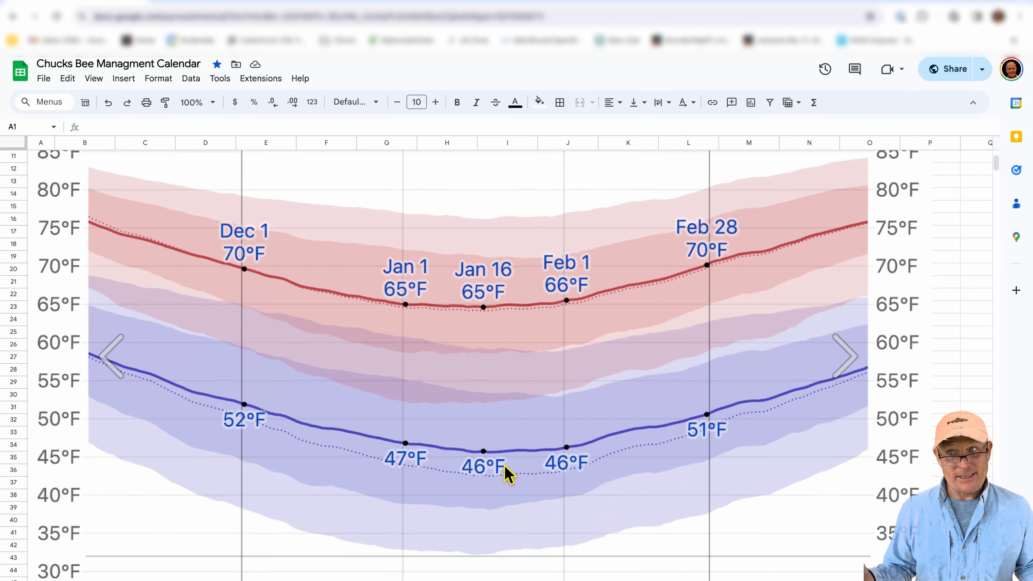
{"action": "scroll", "scroll_direction": "down", "scroll_amount": 3}
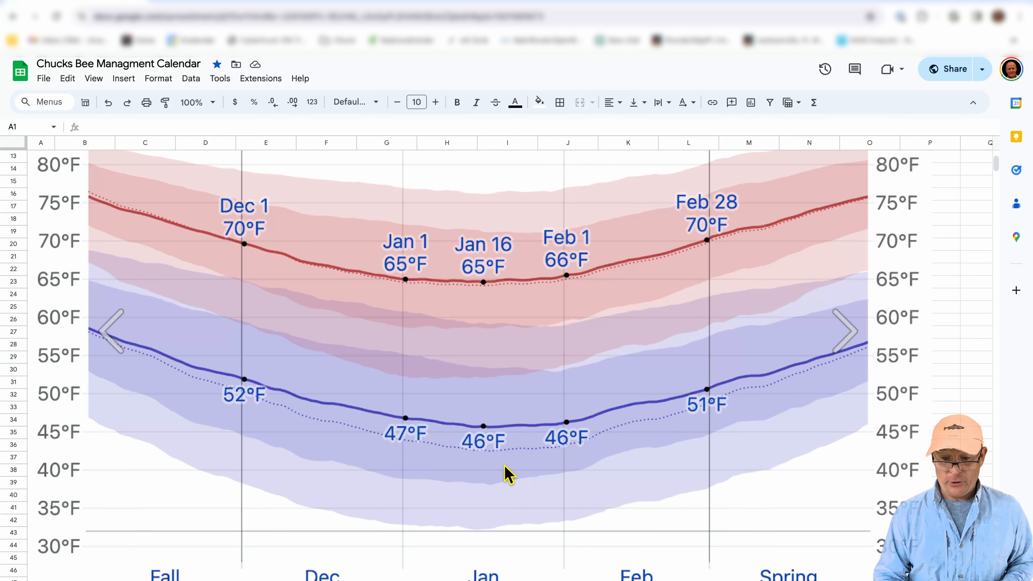
{"action": "scroll", "scroll_direction": "down", "scroll_amount": 3}
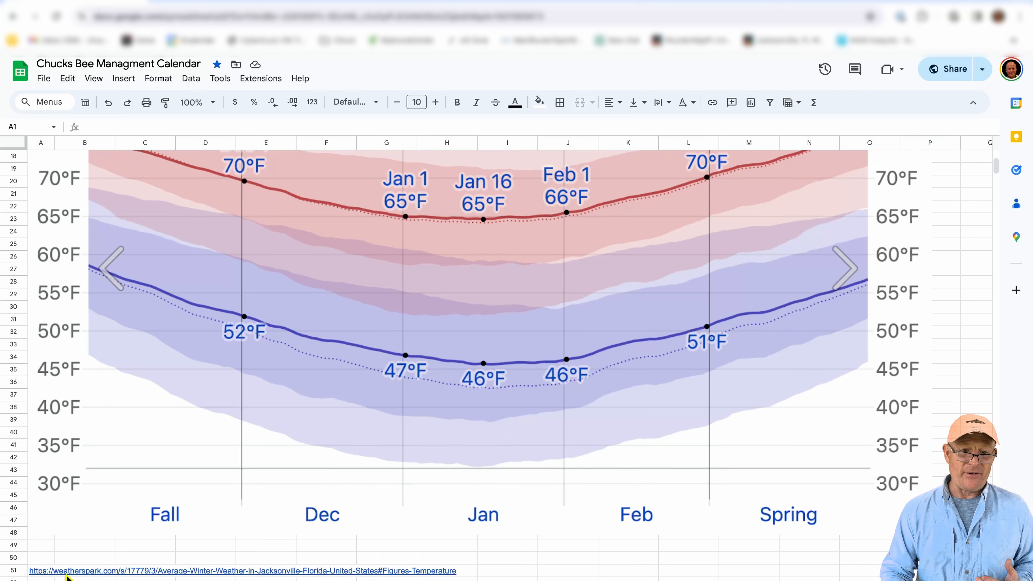
{"action": "mouse_move", "coordinate": [471, 479]}
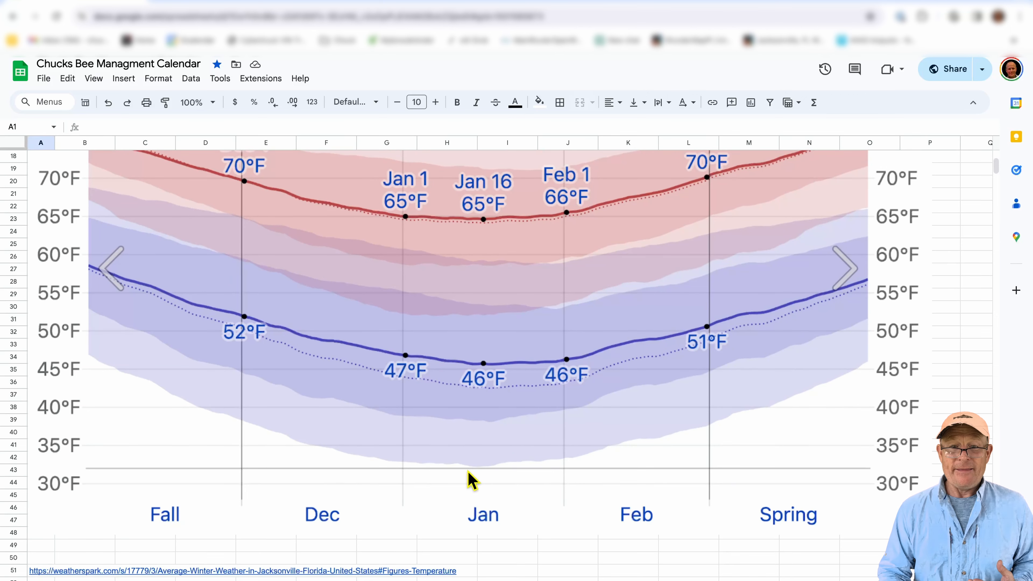
Show Weather Underground's 10-day forecast for the Jacksonville, FL station
{"action": "scroll", "scroll_direction": "up", "scroll_amount": 3}
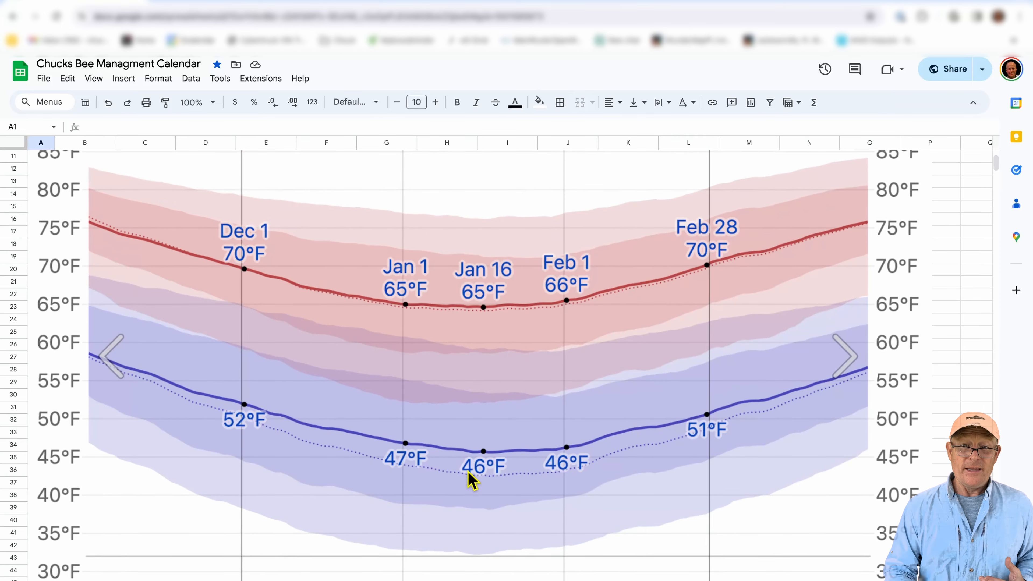
{"action": "scroll", "scroll_direction": "up", "scroll_amount": 3}
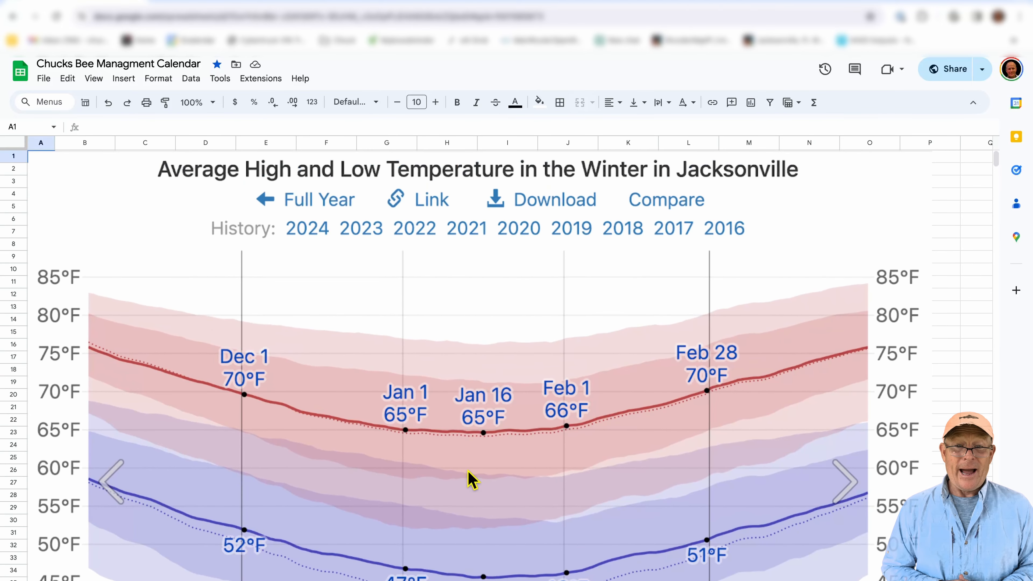
{"action": "mouse_move", "coordinate": [441, 249]}
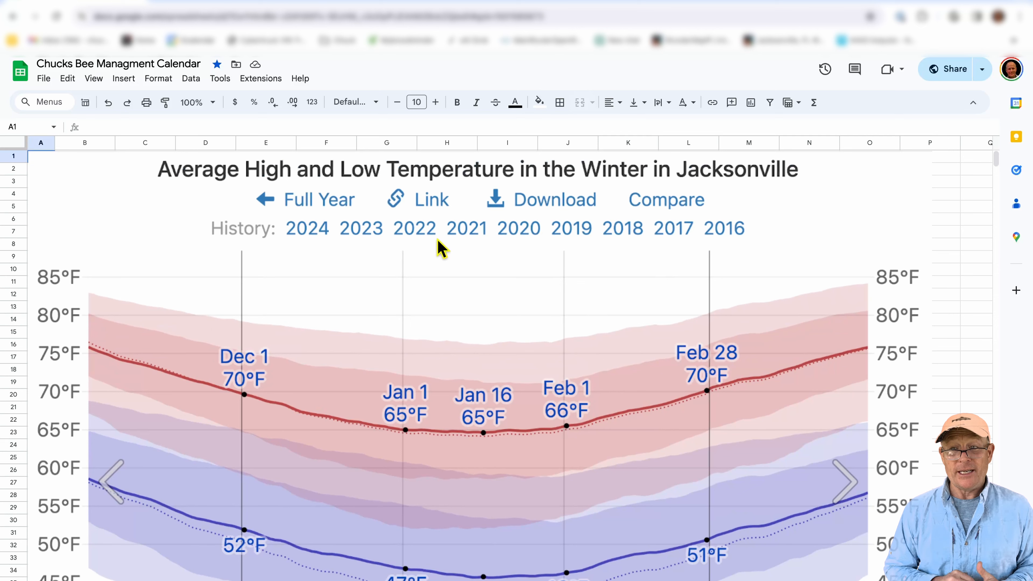
{"action": "mouse_move", "coordinate": [461, 367]}
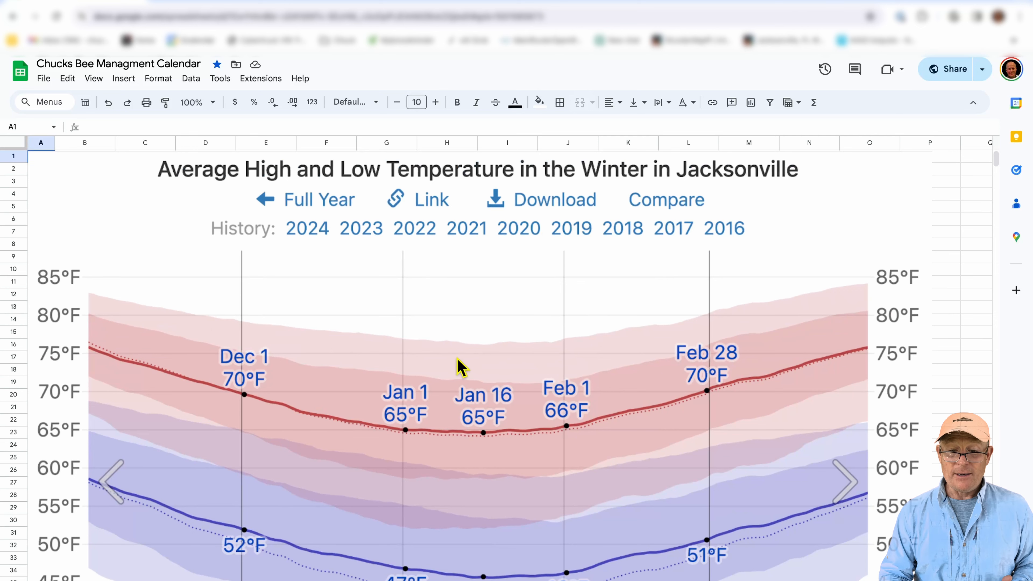
{"action": "scroll", "scroll_direction": "down", "scroll_amount": 3}
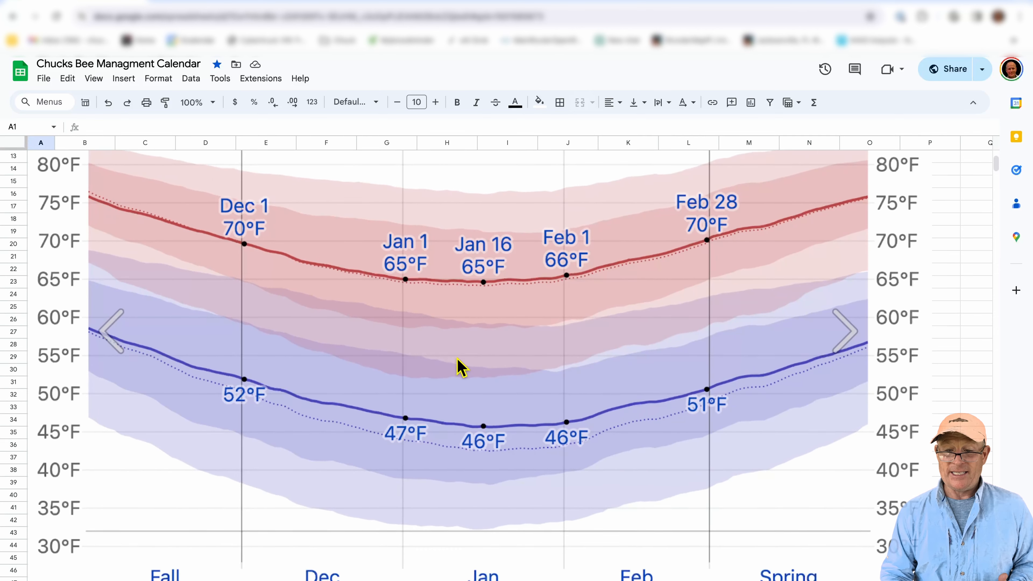
{"action": "scroll", "scroll_direction": "down", "scroll_amount": 3}
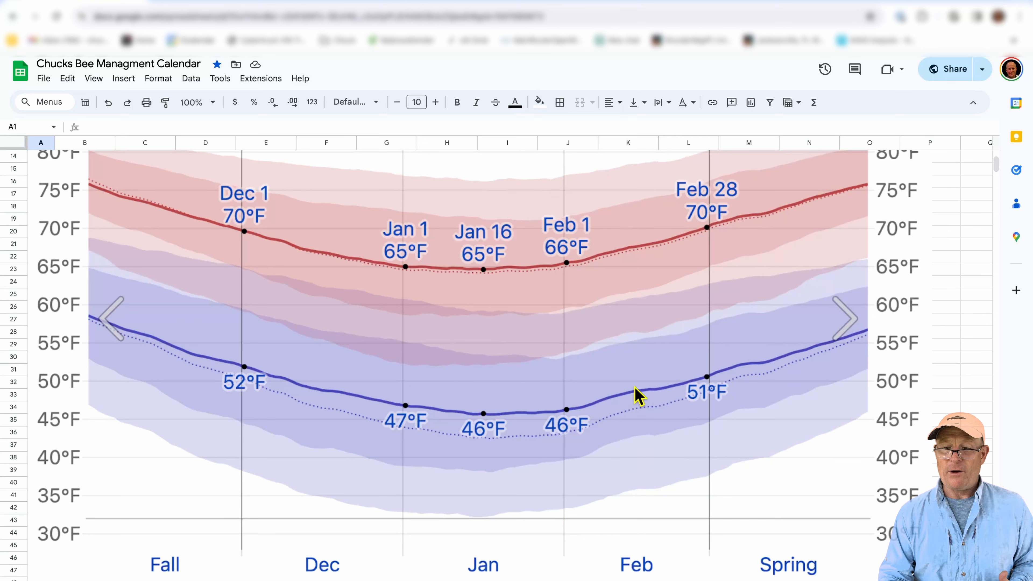
{"action": "mouse_move", "coordinate": [639, 409]}
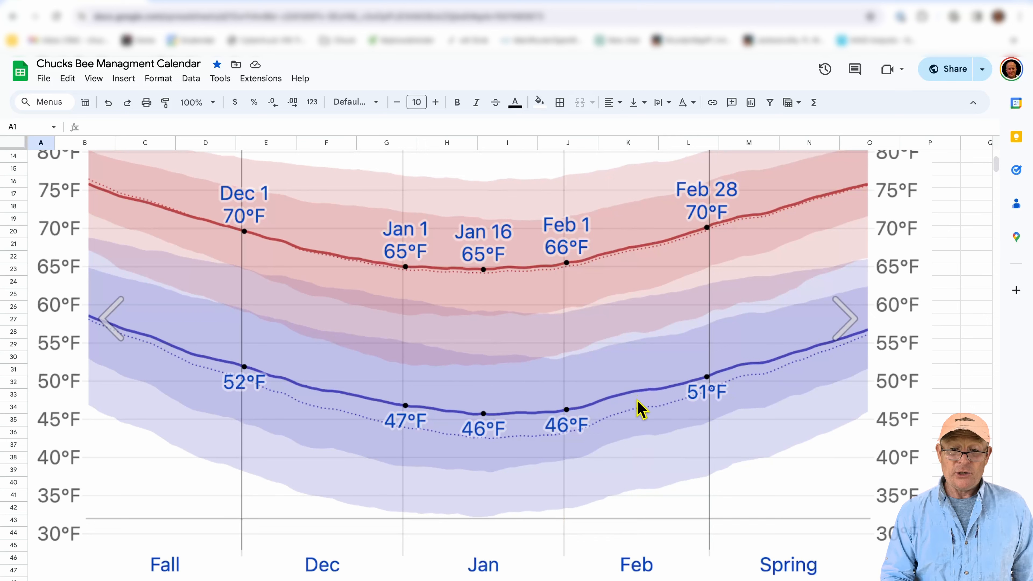
{"action": "mouse_move", "coordinate": [632, 398]}
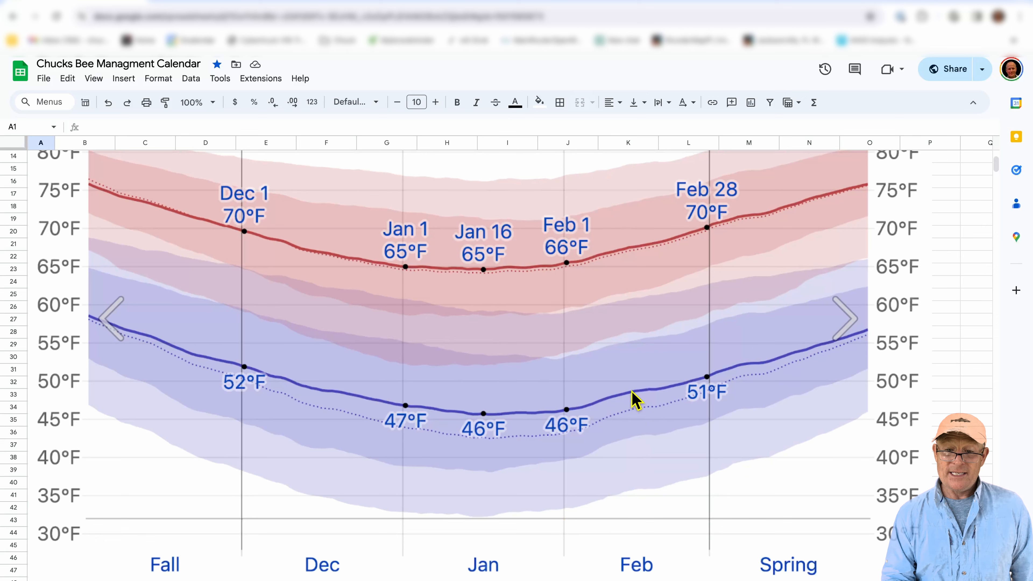
{"action": "mouse_move", "coordinate": [487, 421]}
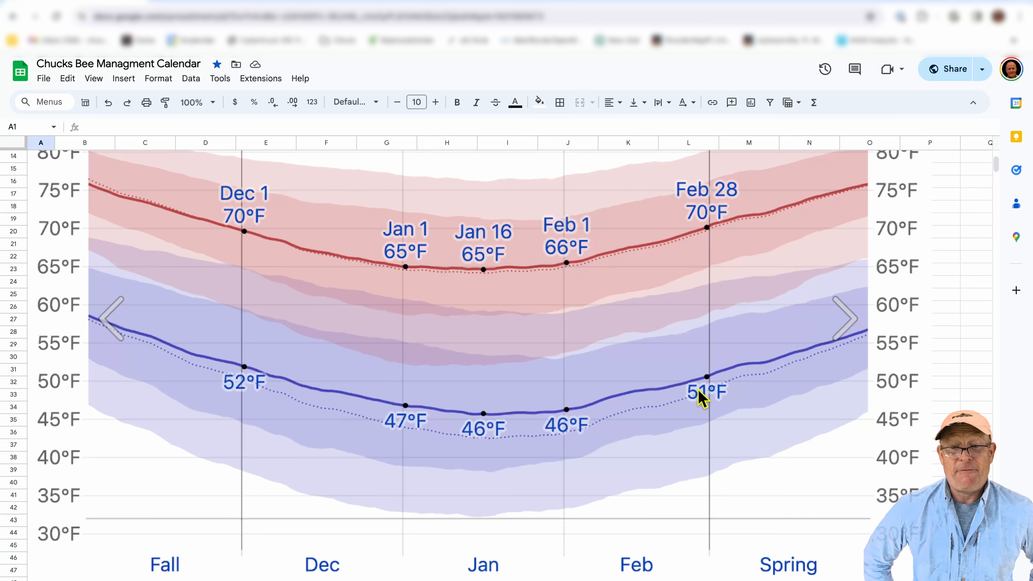
{"action": "mouse_move", "coordinate": [682, 411]}
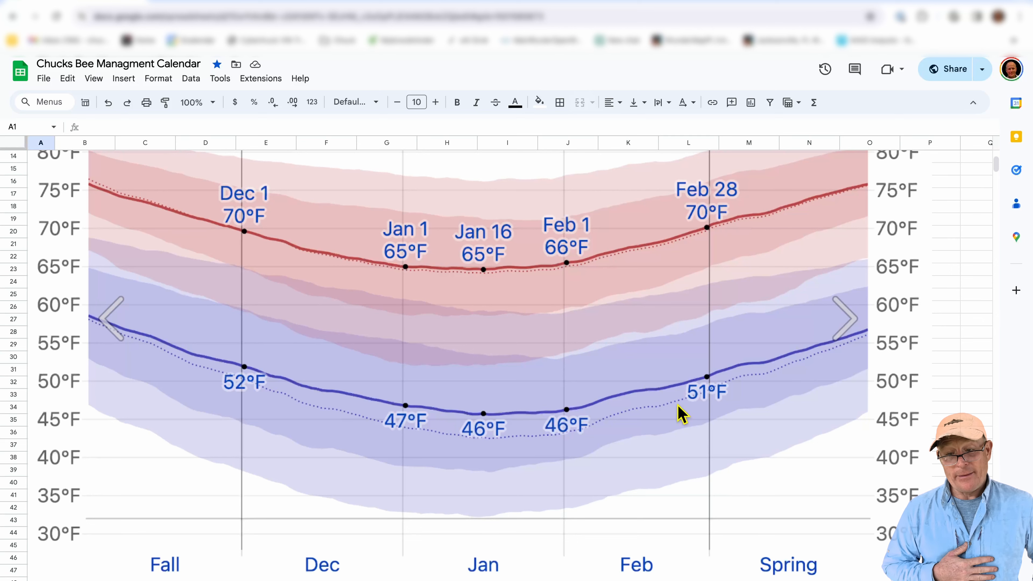
{"action": "mouse_move", "coordinate": [358, 538]}
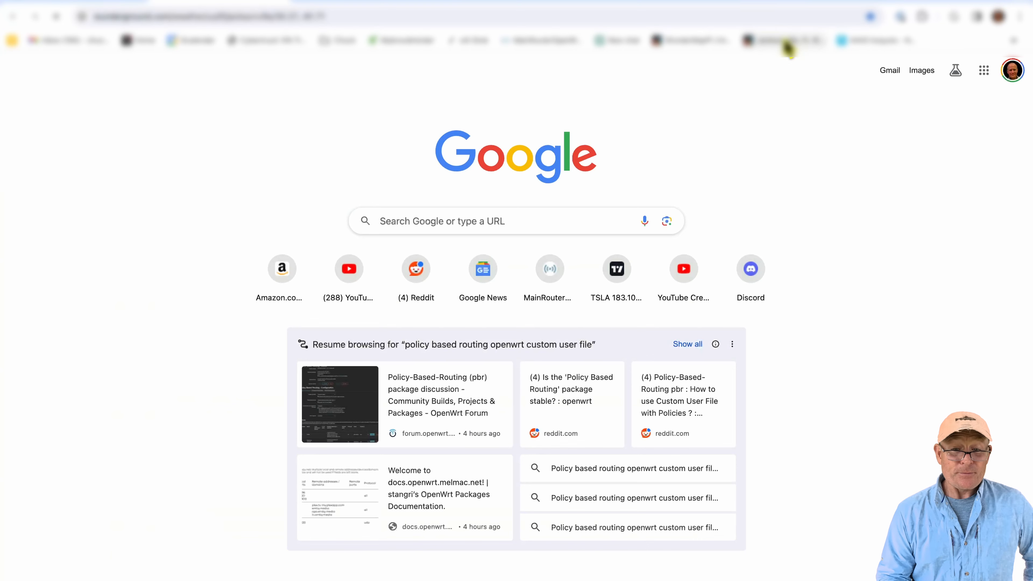
{"action": "mouse_move", "coordinate": [346, 104]}
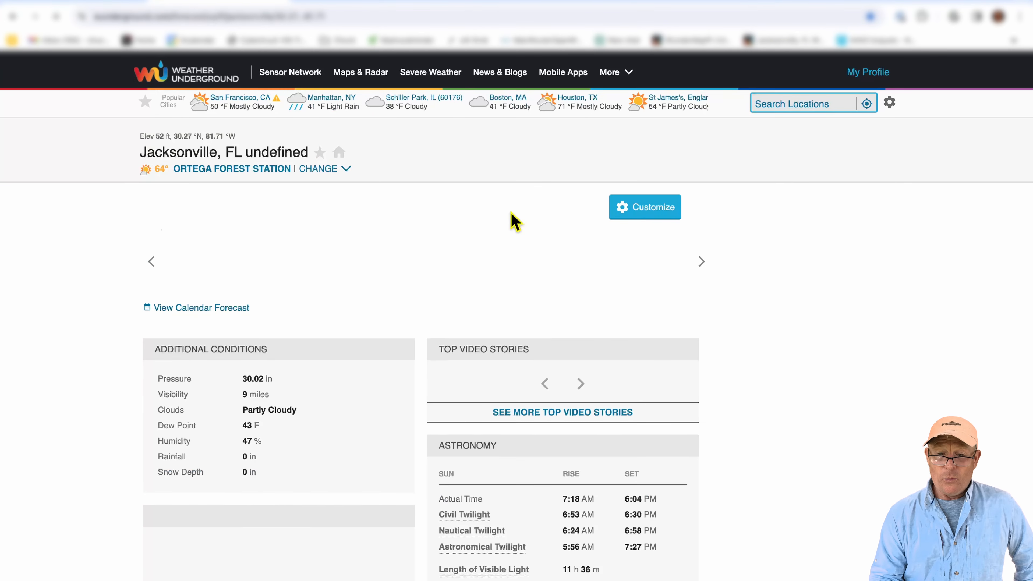
{"action": "left_click", "coordinate": [387, 195]}
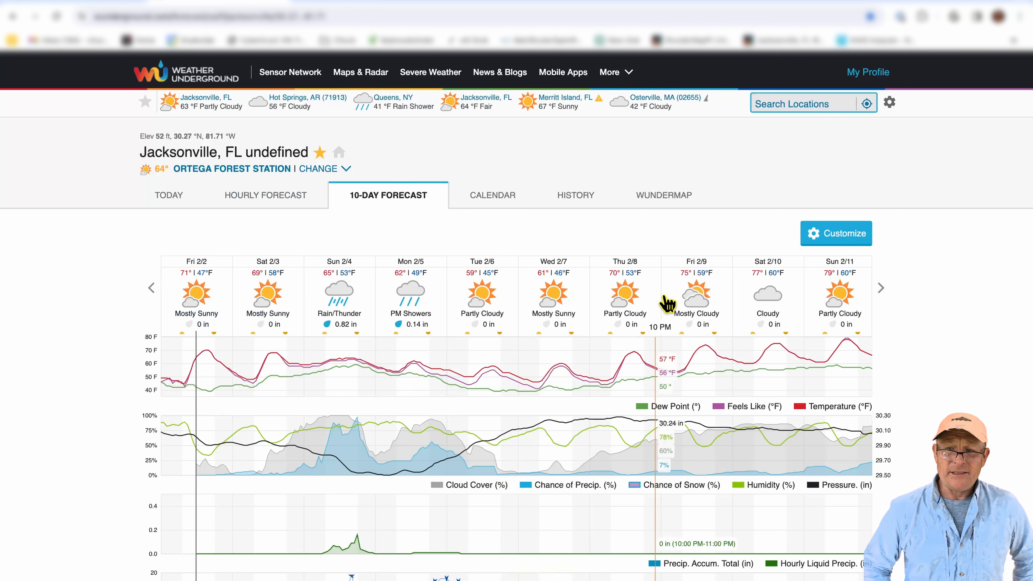
{"action": "mouse_move", "coordinate": [864, 272]}
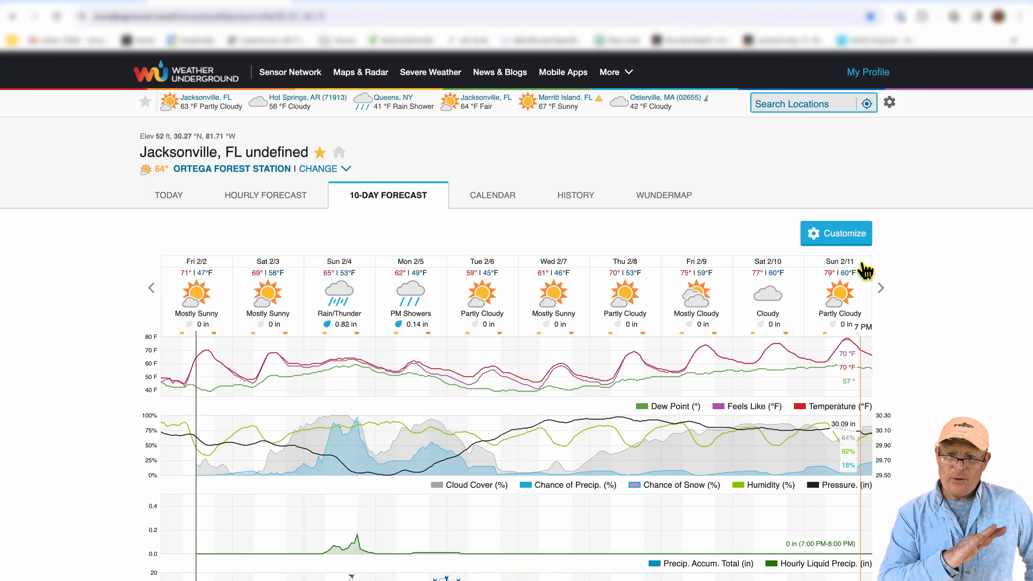
{"action": "mouse_move", "coordinate": [626, 389]}
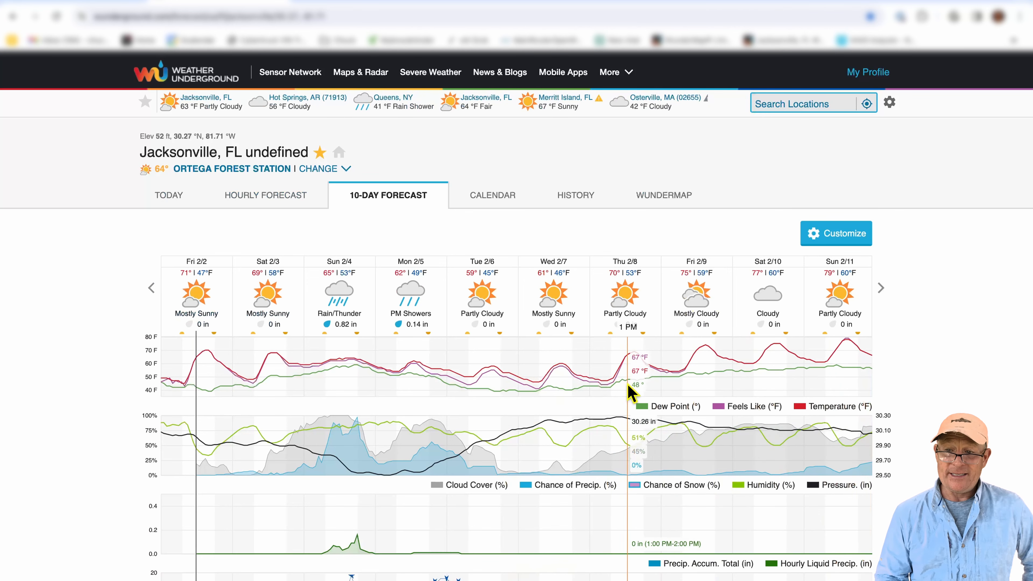
{"action": "mouse_move", "coordinate": [866, 345]}
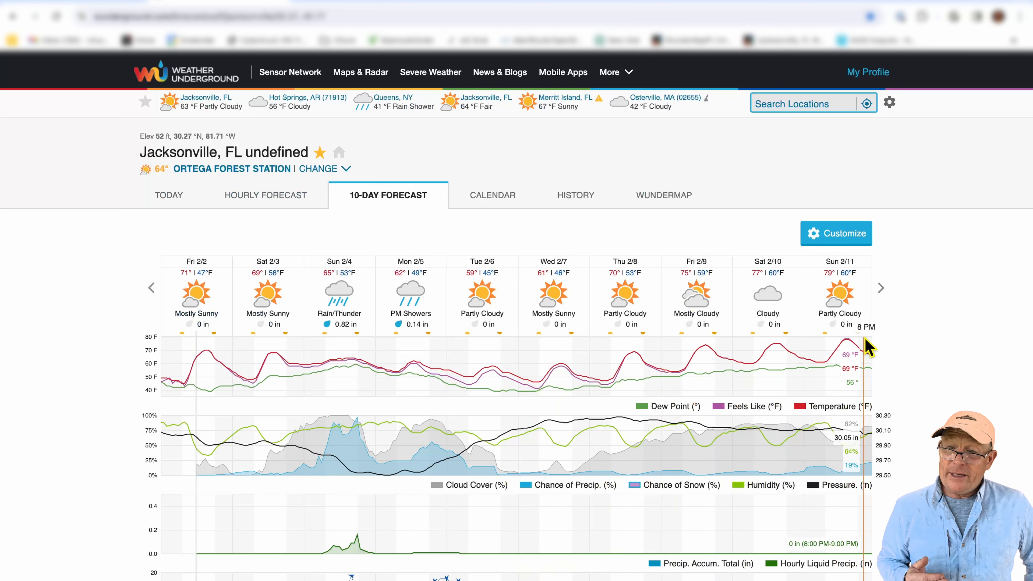
{"action": "mouse_move", "coordinate": [561, 395]}
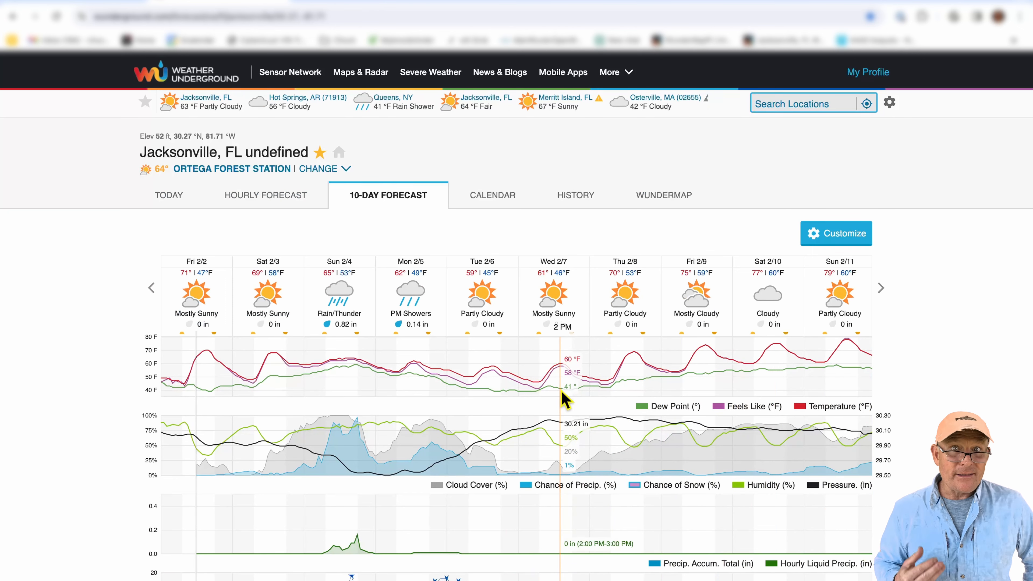
{"action": "mouse_move", "coordinate": [856, 349]}
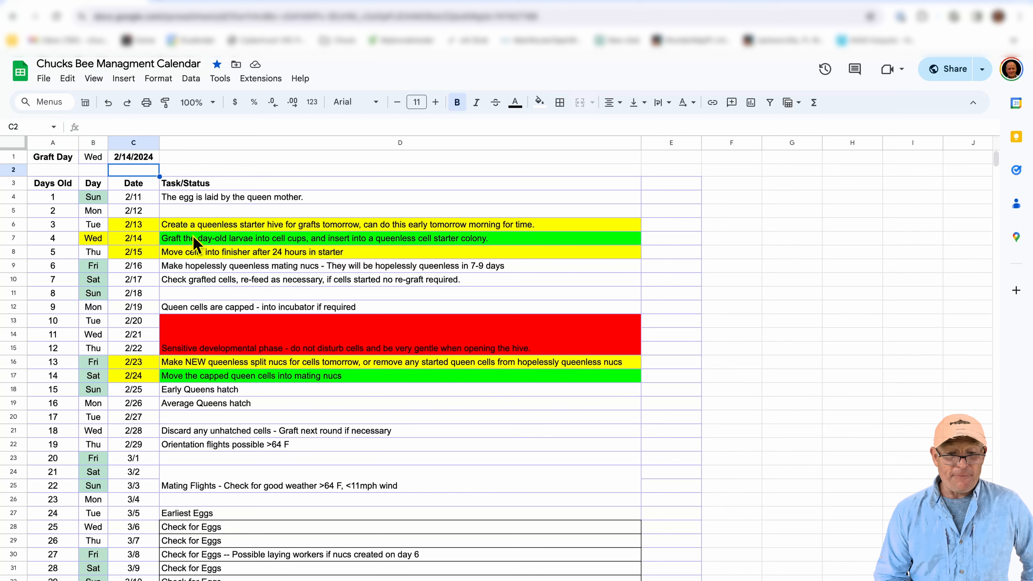
{"action": "scroll", "scroll_direction": "down", "scroll_amount": 3}
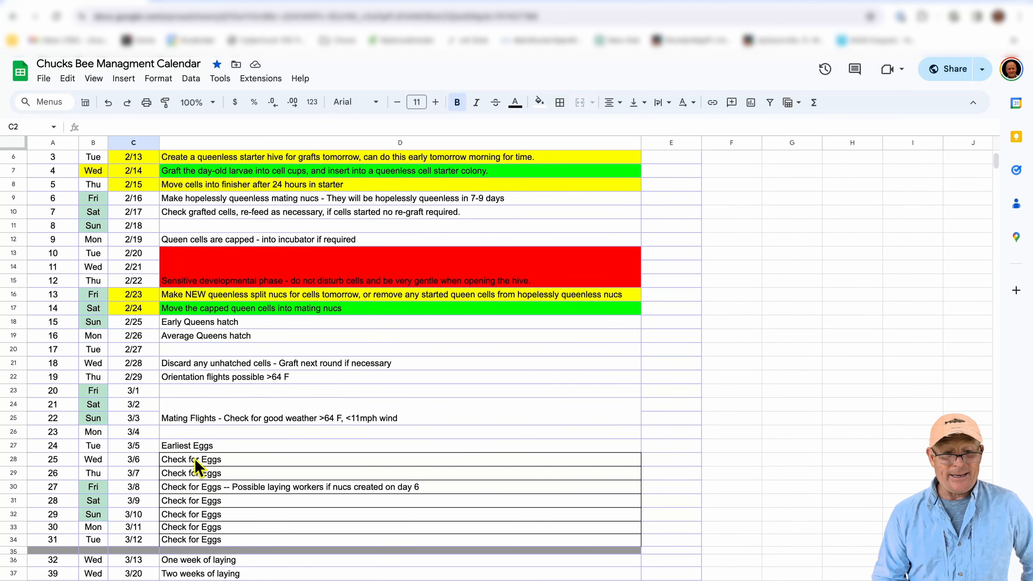
{"action": "scroll", "scroll_direction": "down", "scroll_amount": 3}
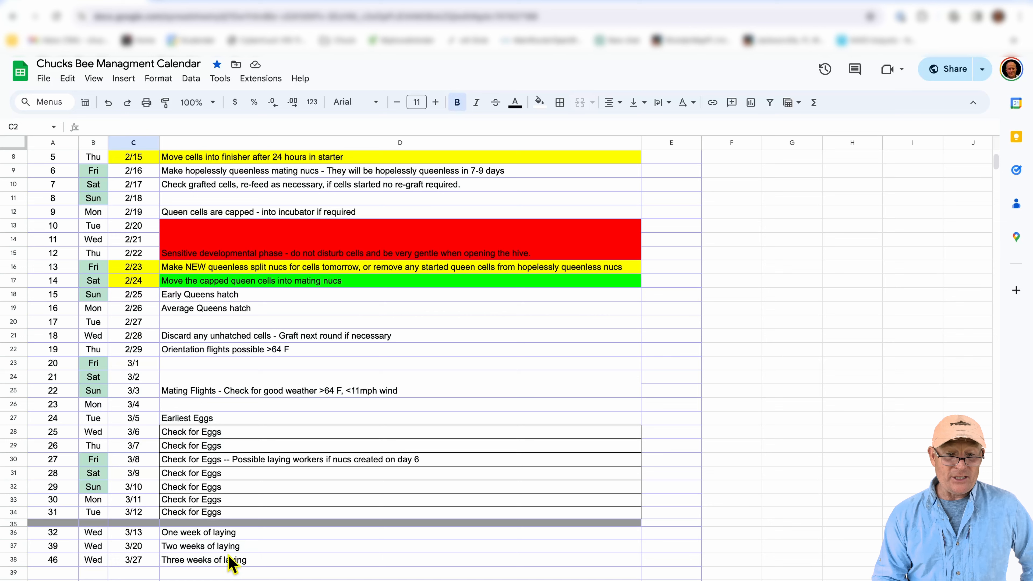
{"action": "mouse_move", "coordinate": [273, 559]}
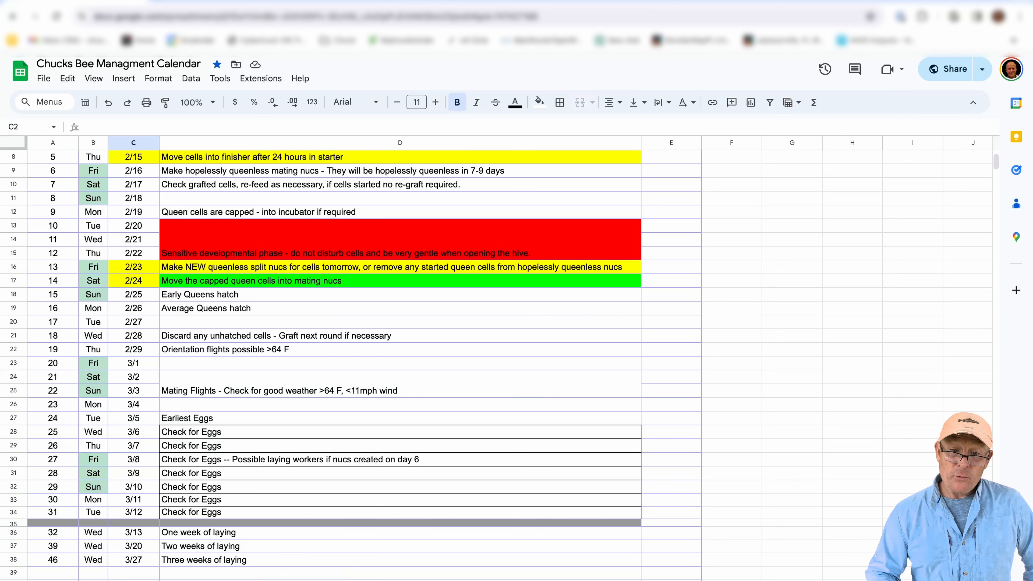
{"action": "mouse_move", "coordinate": [326, 483]}
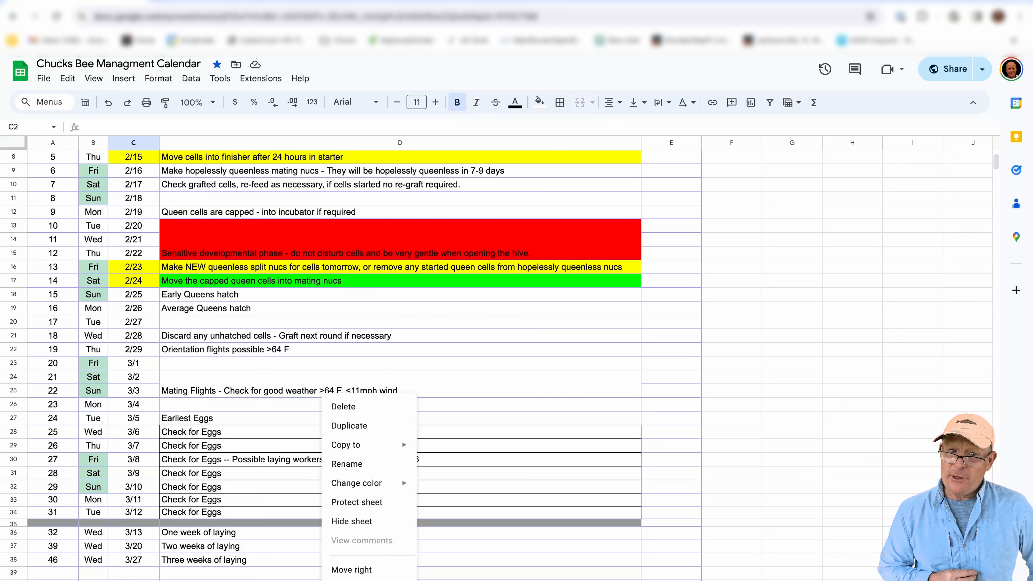
{"action": "mouse_move", "coordinate": [355, 425]}
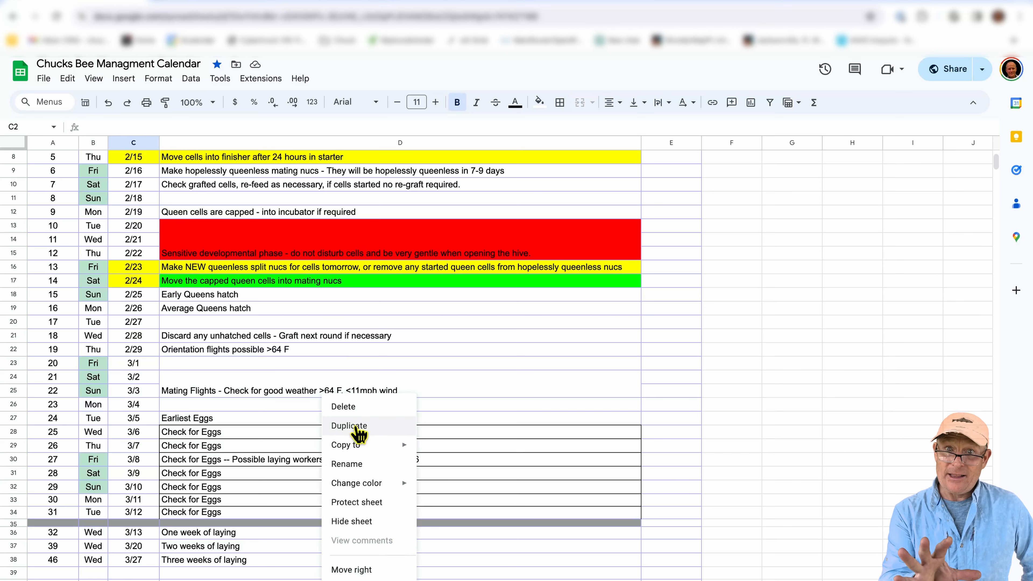
{"action": "mouse_move", "coordinate": [385, 433]}
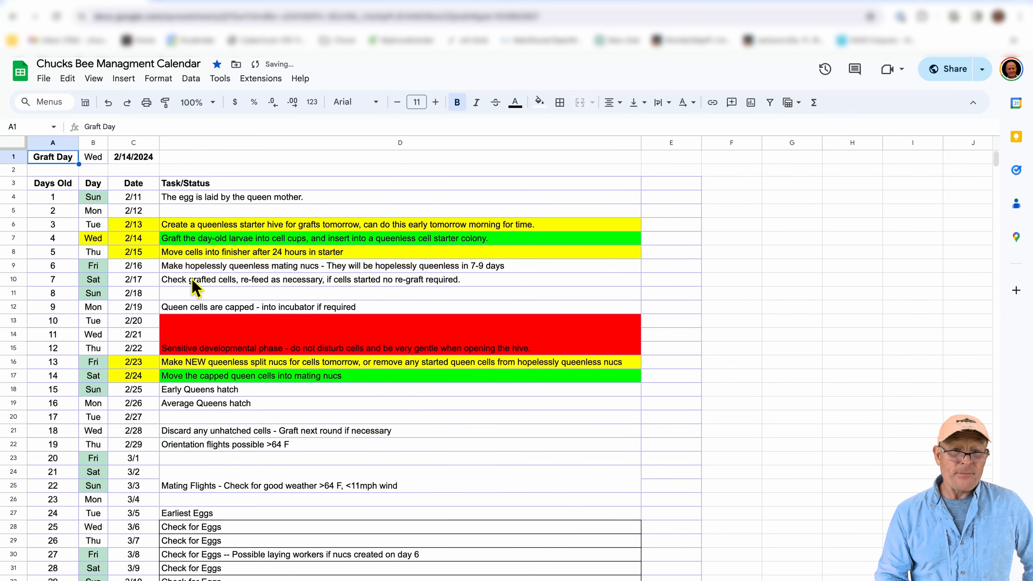
{"action": "mouse_move", "coordinate": [473, 530]}
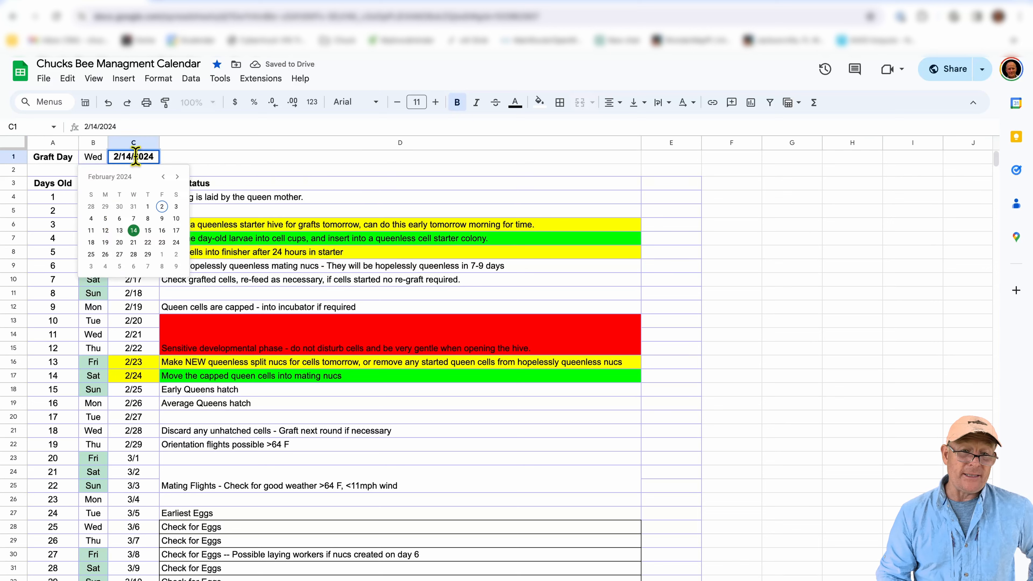
Set Graft Day in the duplicated sheet's C1 to 2/21/2024, shifting every task date
{"action": "left_click", "coordinate": [132, 241]}
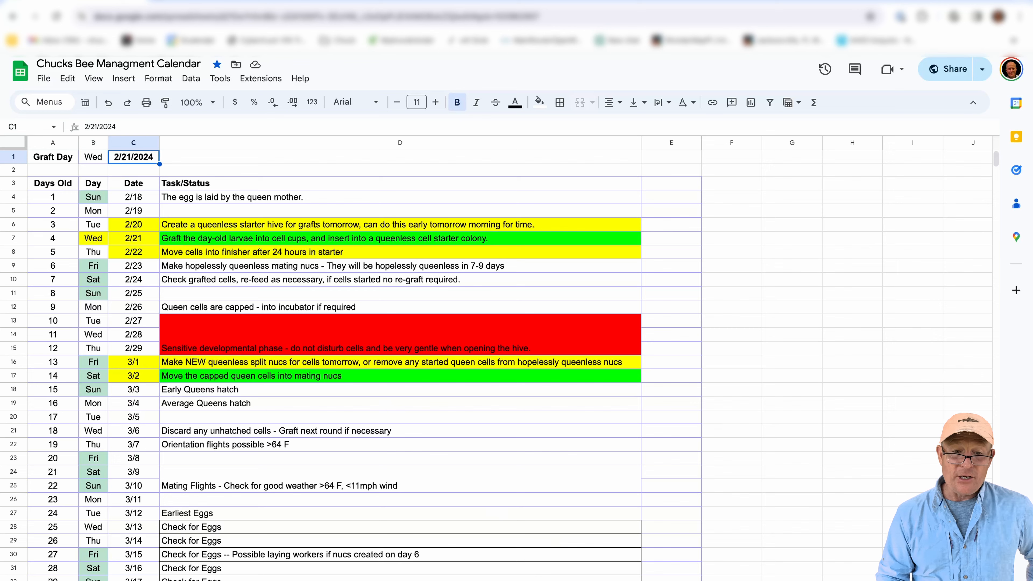
{"action": "scroll", "scroll_direction": "down", "scroll_amount": 3}
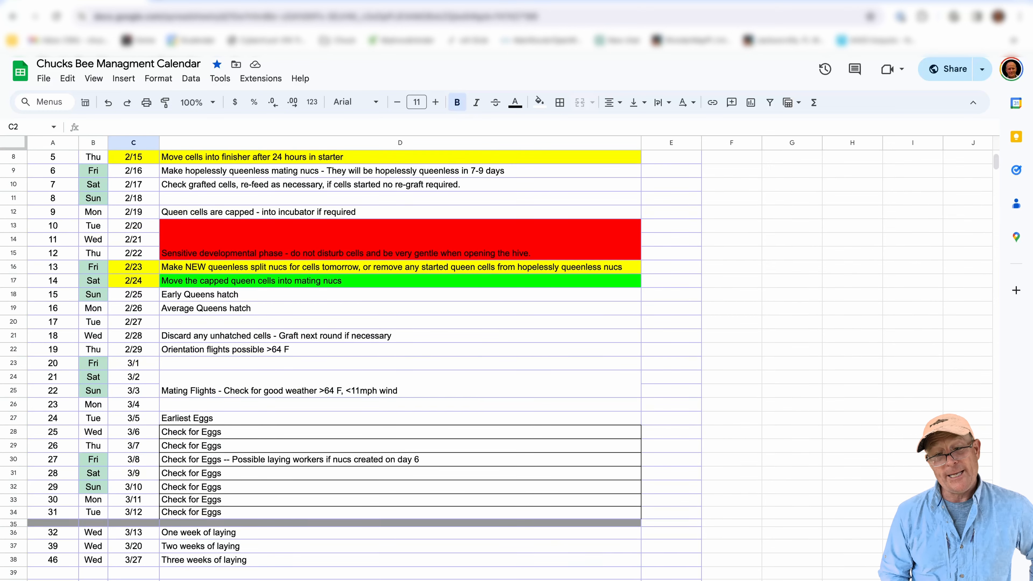